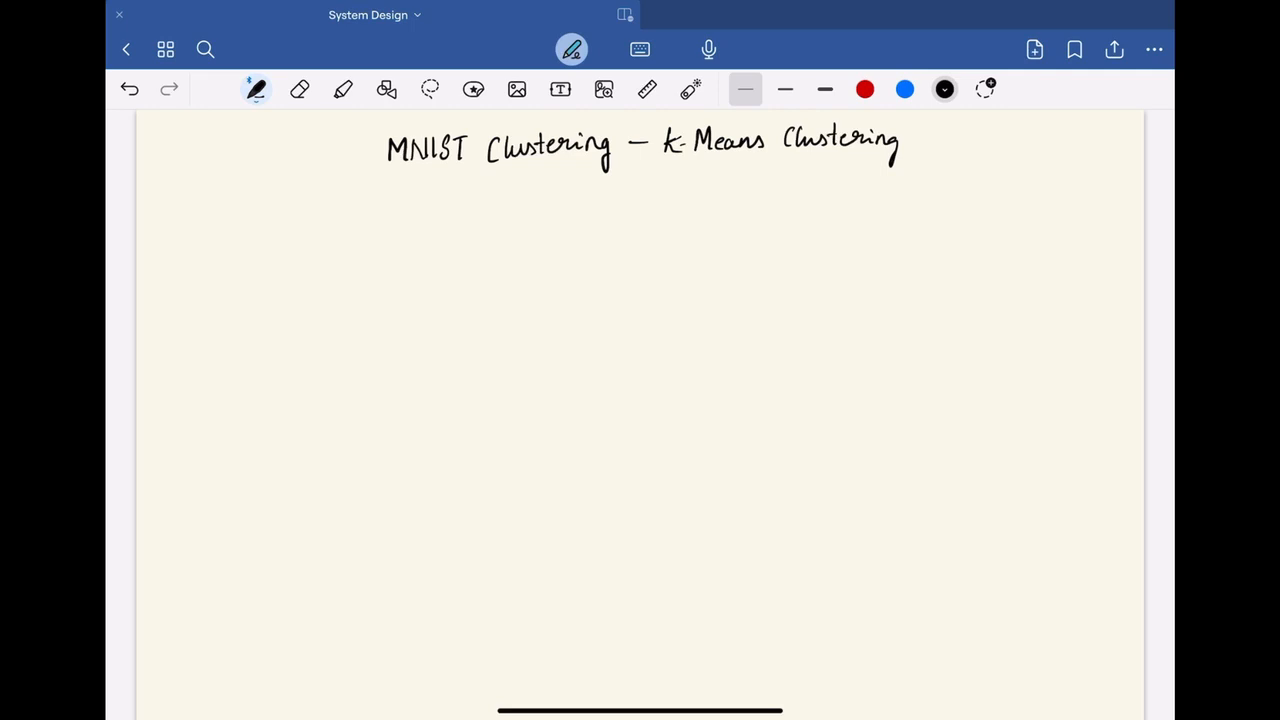
Draw the graph axes and mark several dot data points inside them.
{"action": "left_click_drag", "start_coordinate": [228, 215], "coordinate": [228, 278]}
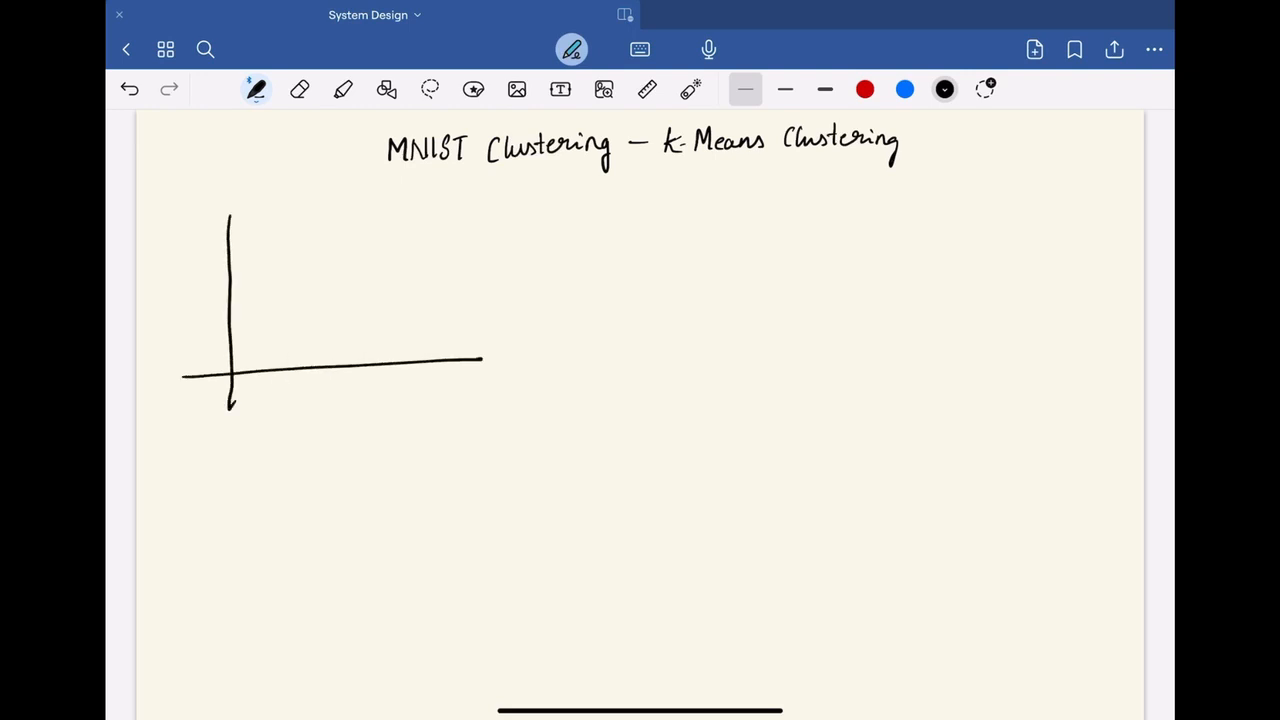
{"action": "left_click", "coordinate": [254, 303]}
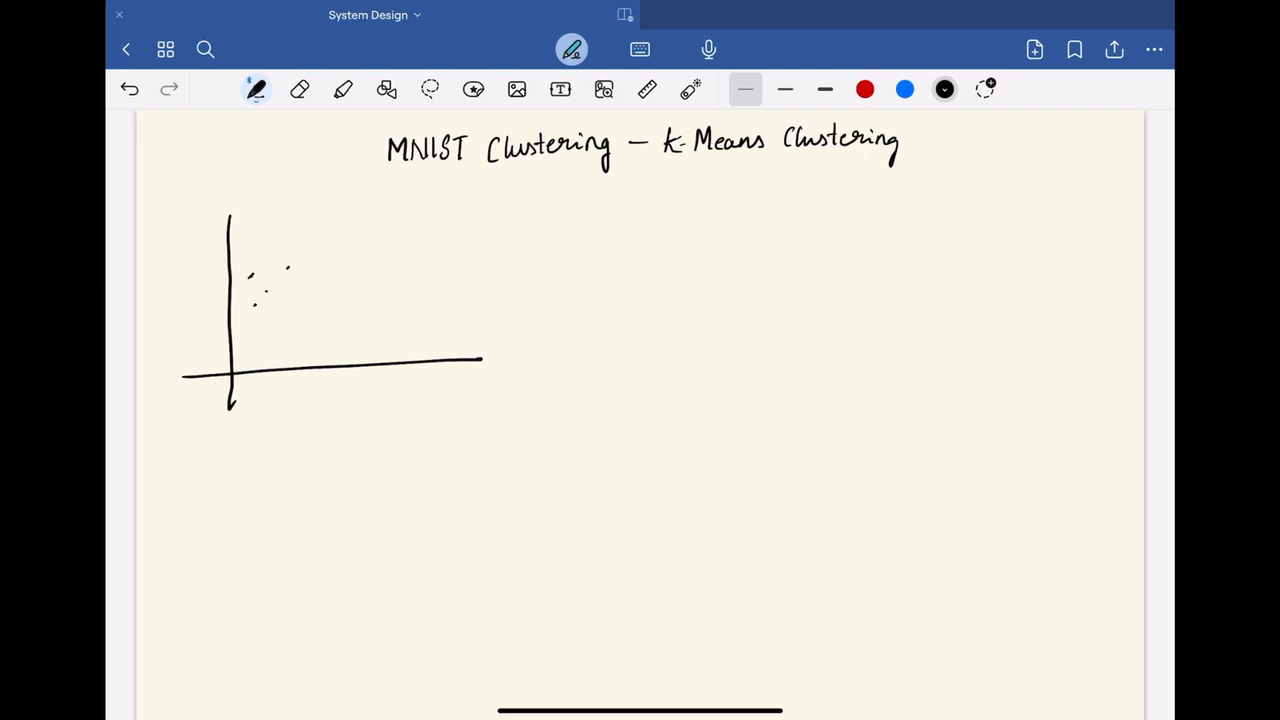
{"action": "left_click", "coordinate": [275, 285]}
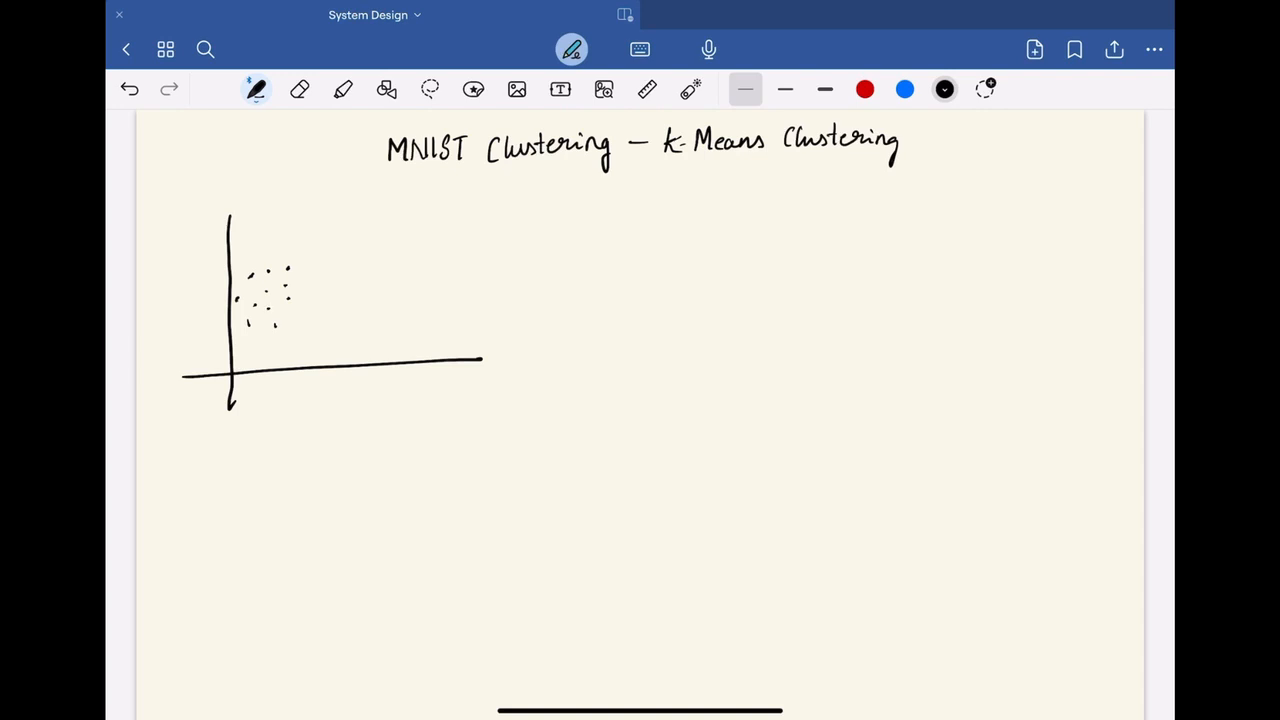
{"action": "left_click", "coordinate": [308, 273]}
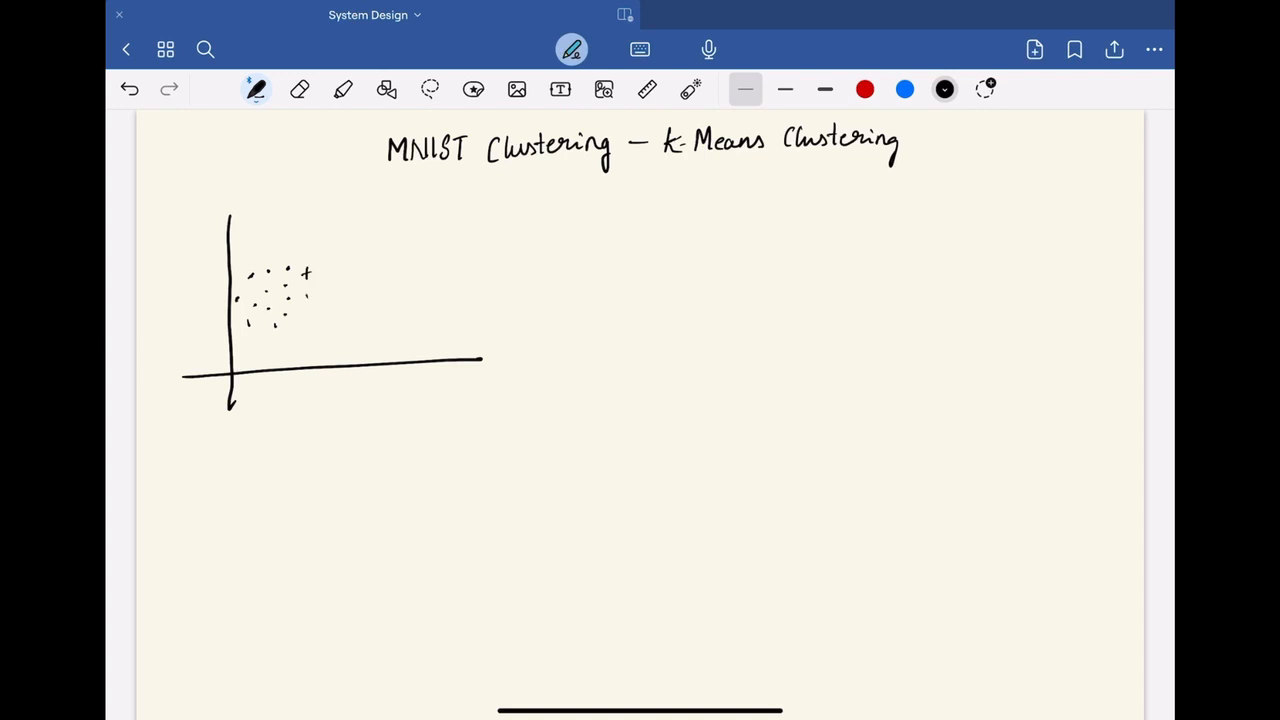
Add plus-sign data points beside and across the dots in the scatter.
{"action": "left_click_drag", "start_coordinate": [305, 300], "coordinate": [355, 270]}
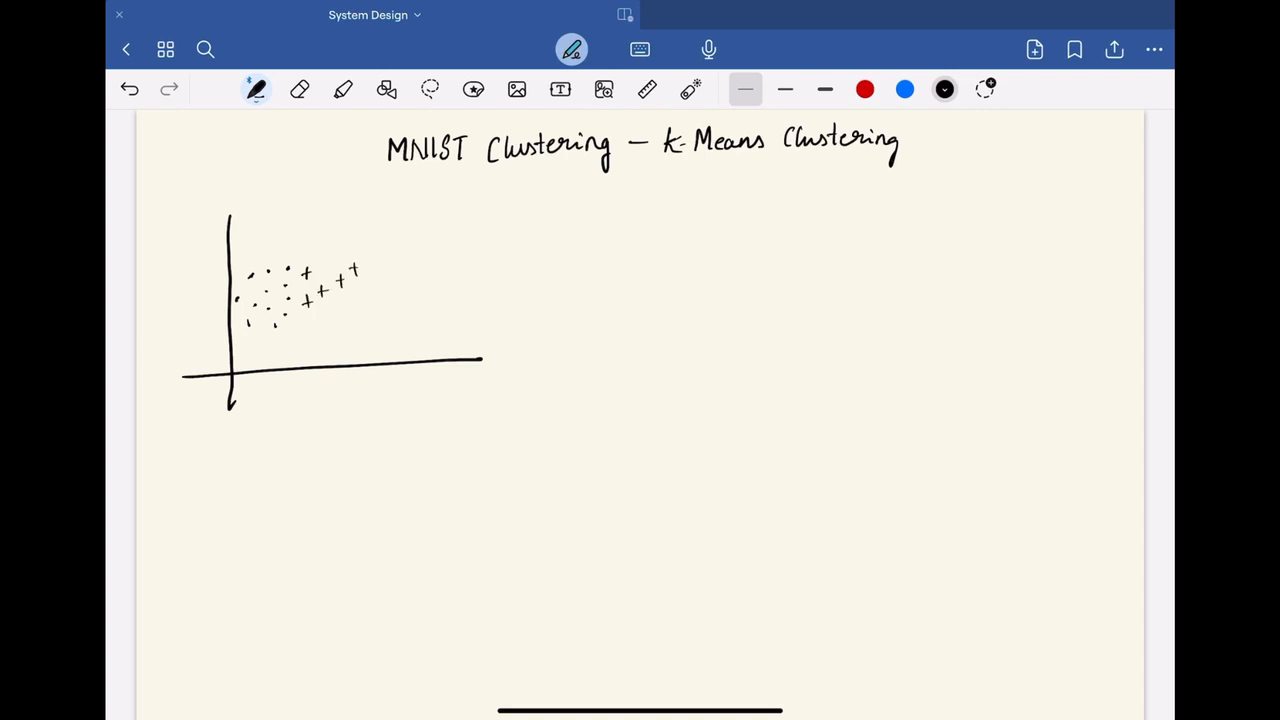
{"action": "left_click_drag", "start_coordinate": [320, 300], "coordinate": [360, 315]}
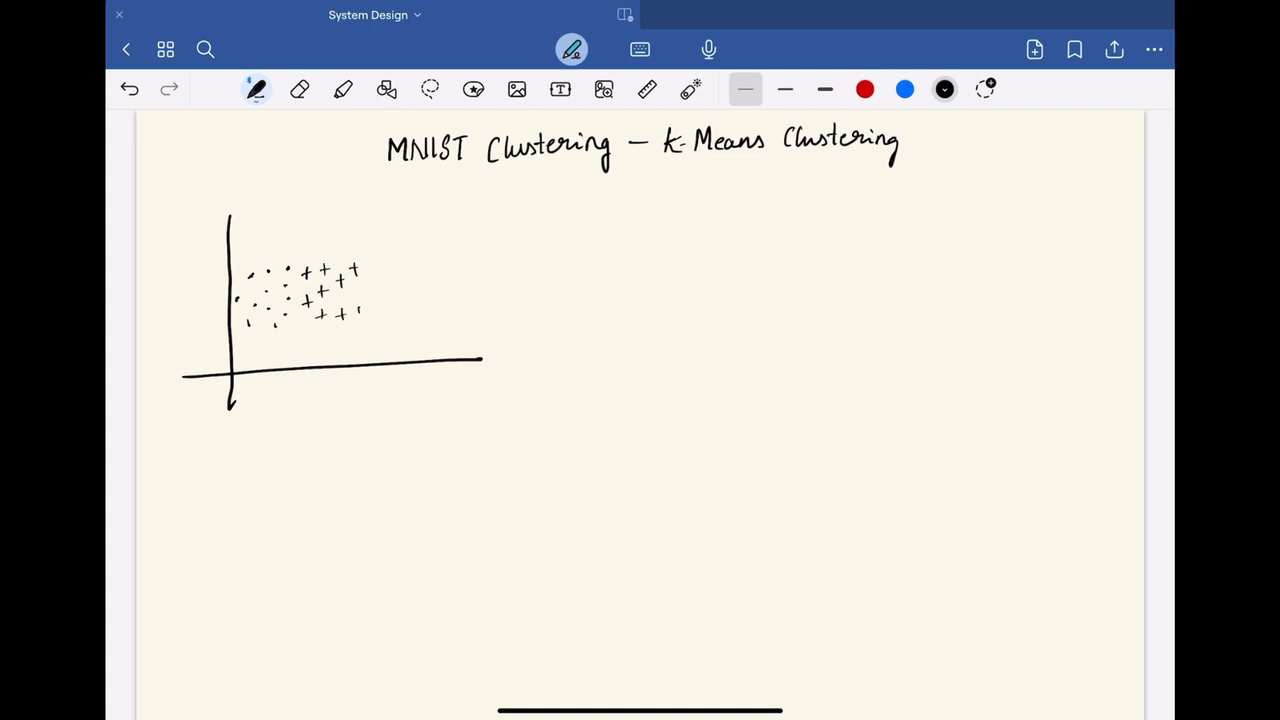
{"action": "left_click_drag", "start_coordinate": [253, 252], "coordinate": [258, 331]}
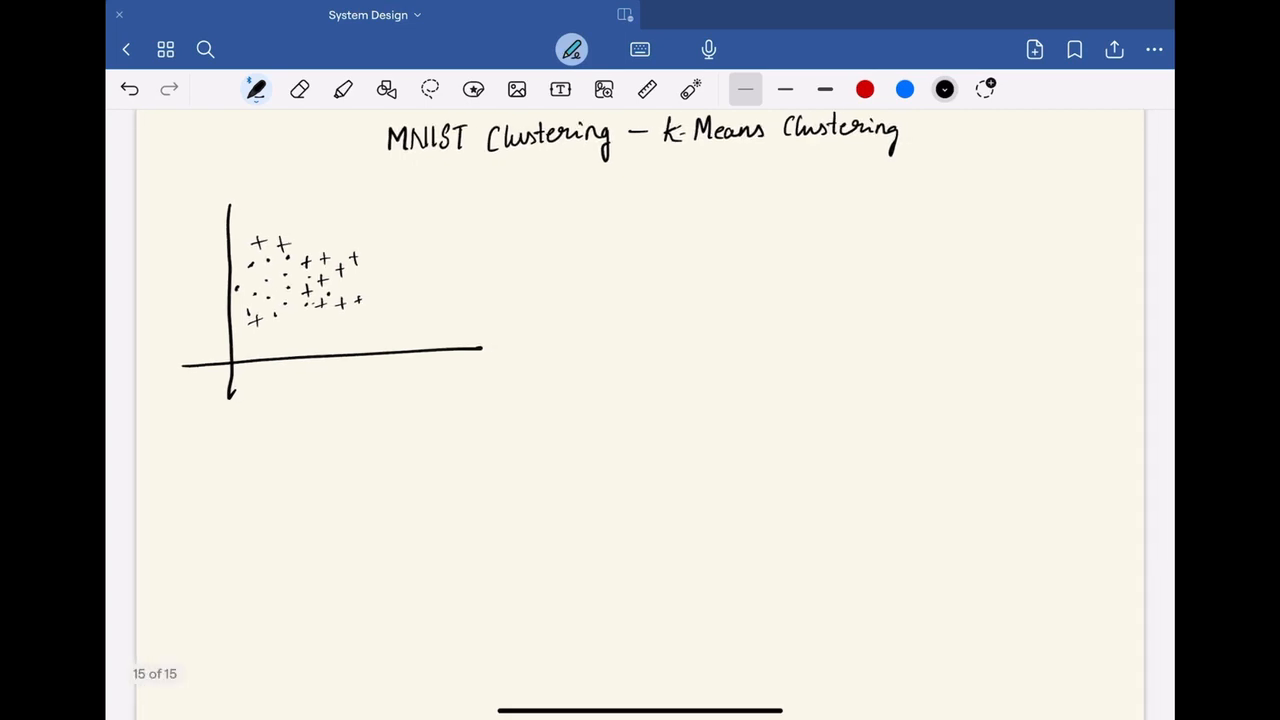
Handwrite the label 'k = 2' beside the dot and plus-sign scatter plot.
{"action": "type", "text": "k"}
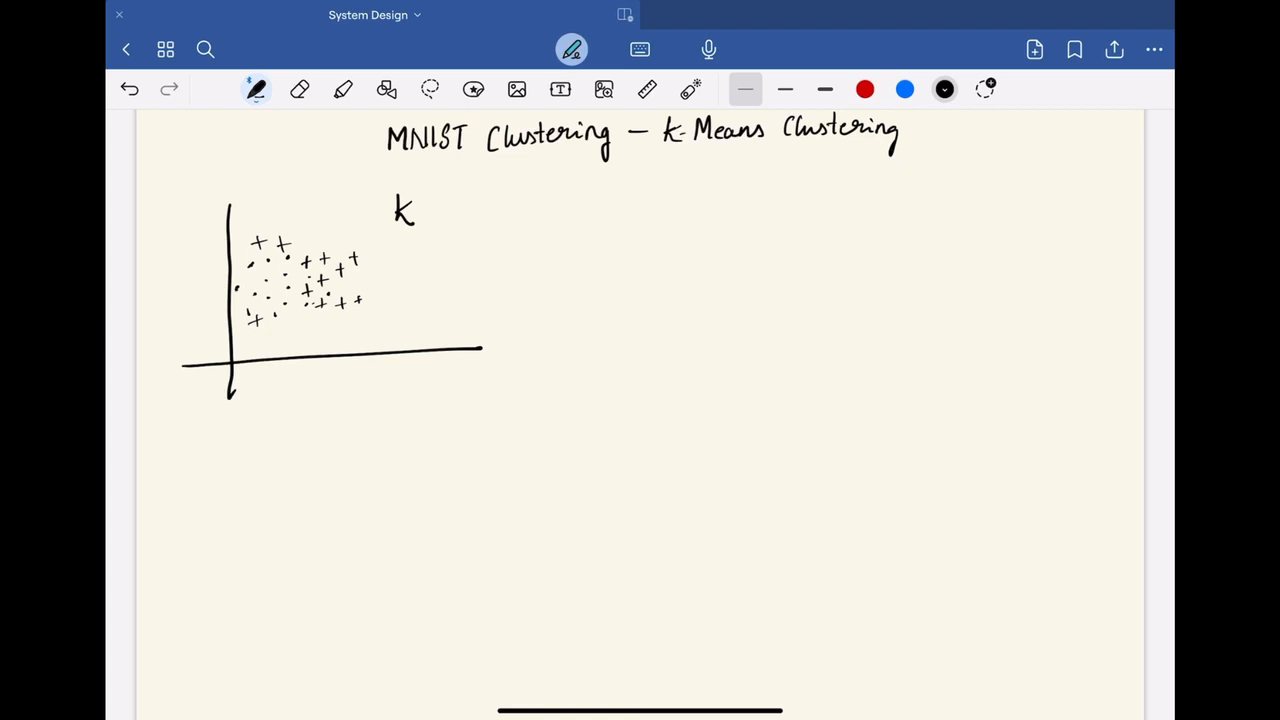
{"action": "left_click_drag", "start_coordinate": [420, 208], "coordinate": [432, 208]}
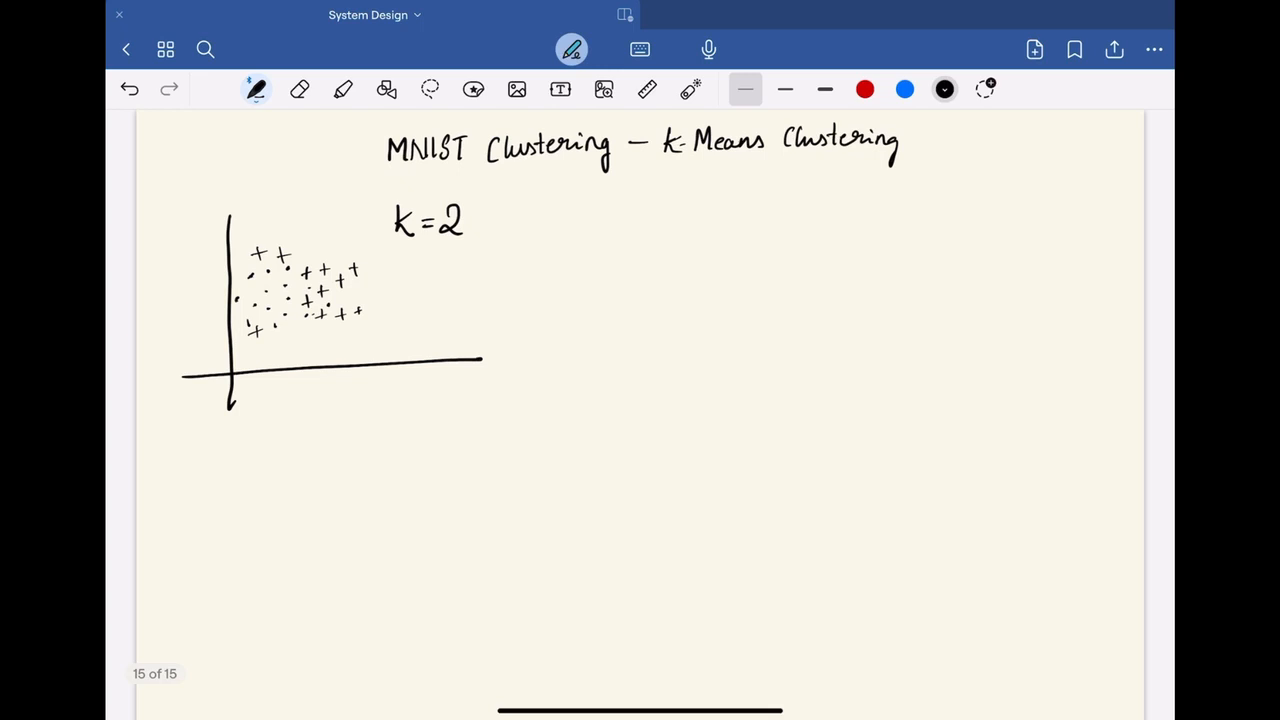
Draw centroid arrows labelled c1 and c2 and dashed circles around both clusters.
{"action": "left_click_drag", "start_coordinate": [320, 265], "coordinate": [350, 240]}
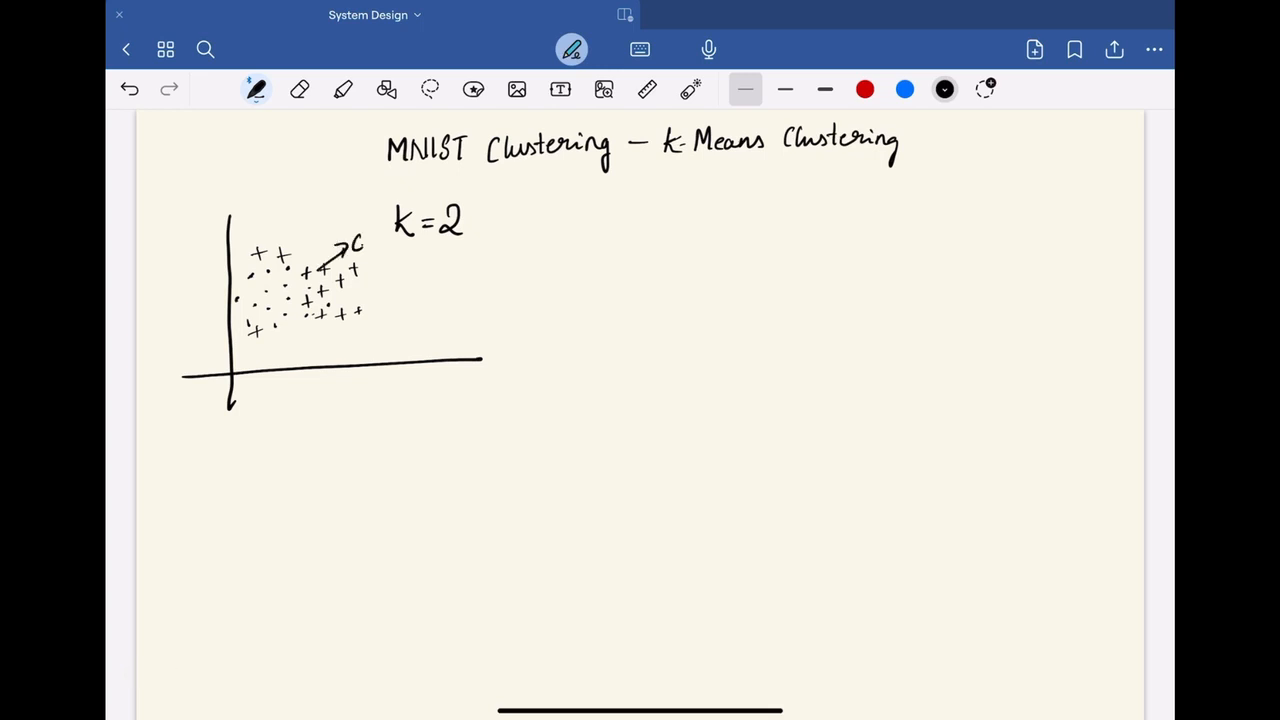
{"action": "left_click_drag", "start_coordinate": [260, 325], "coordinate": [272, 345]}
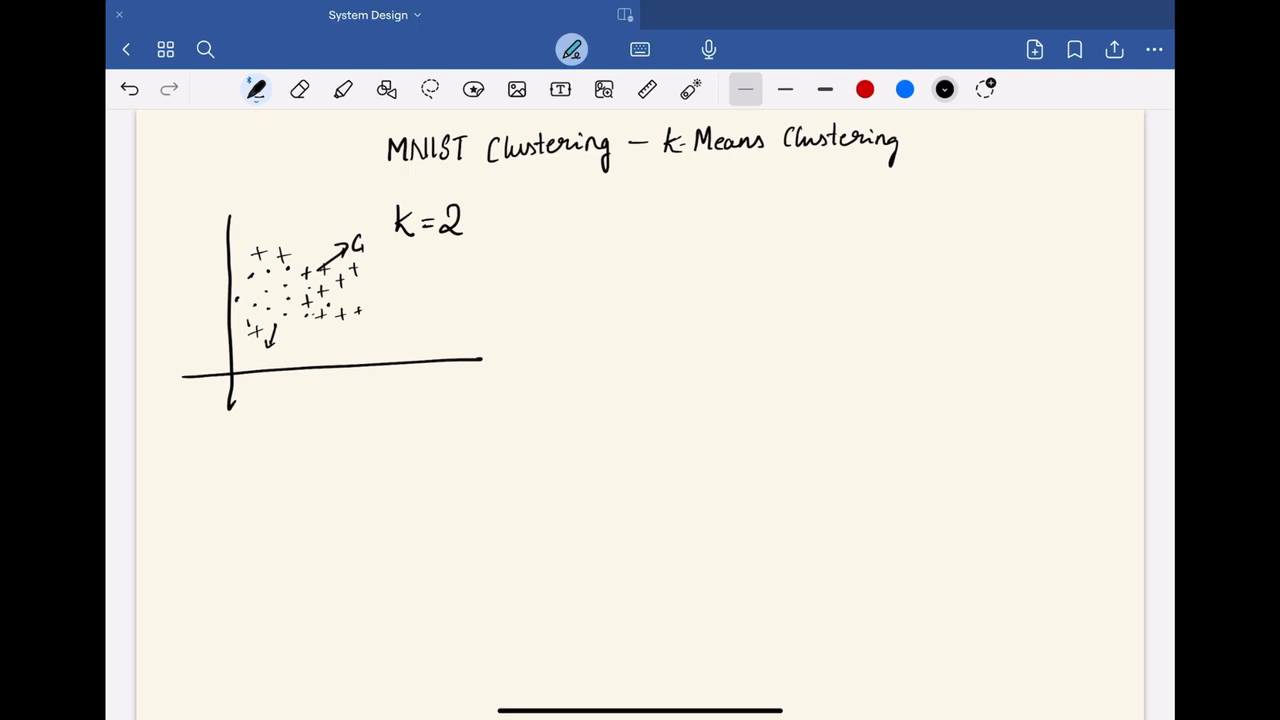
{"action": "left_click_drag", "start_coordinate": [280, 345], "coordinate": [295, 355]}
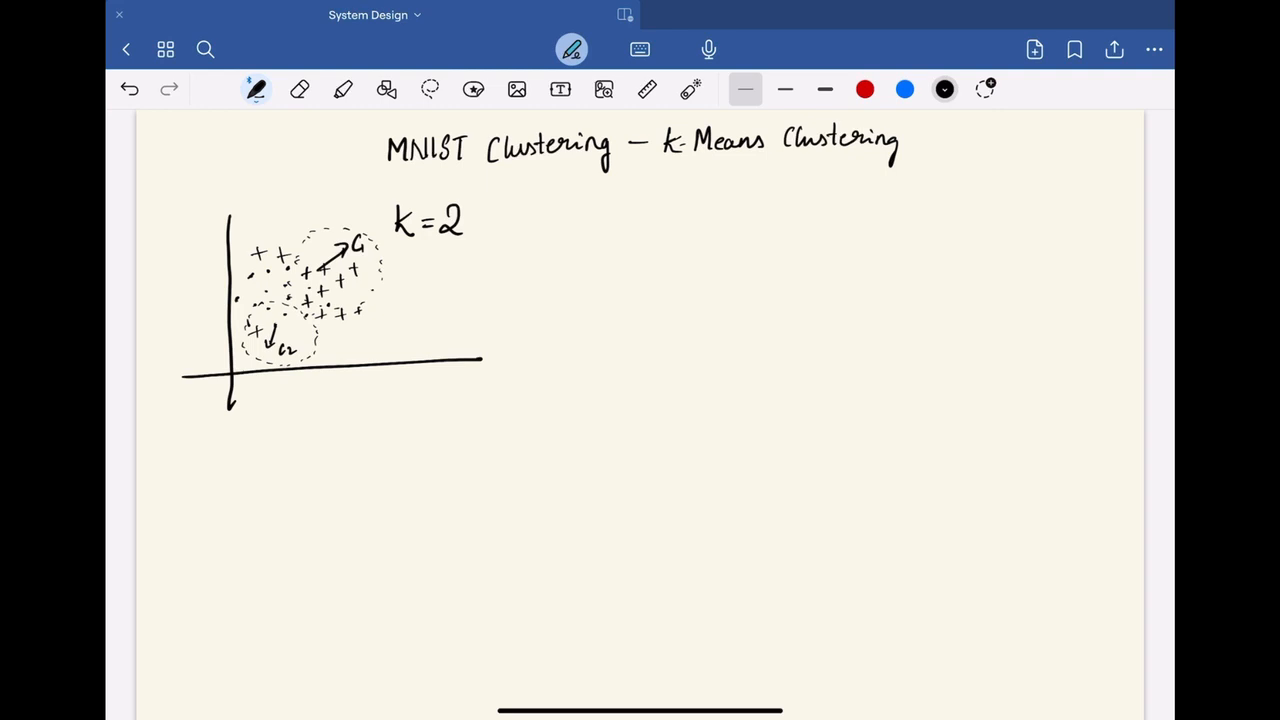
Add outward arrows from the clusters labelled C22 and C21.
{"action": "left_click_drag", "start_coordinate": [235, 322], "coordinate": [280, 320]}
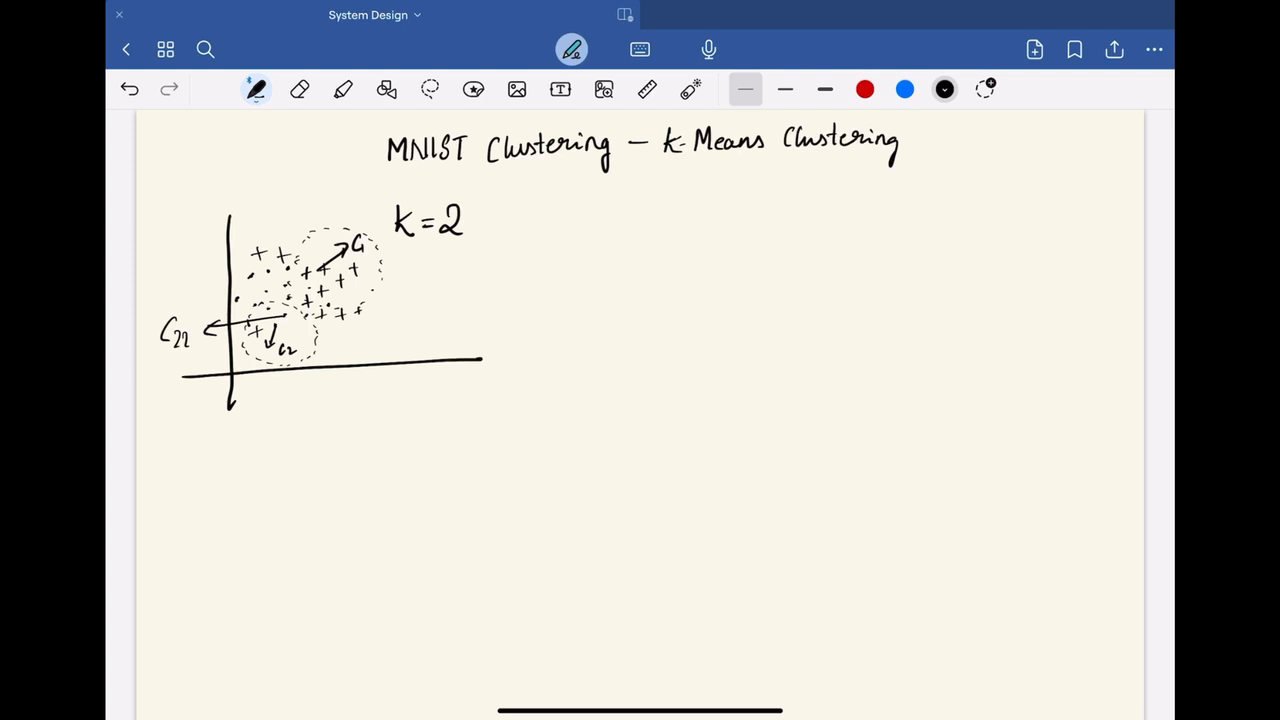
{"action": "left_click_drag", "start_coordinate": [340, 278], "coordinate": [410, 265]}
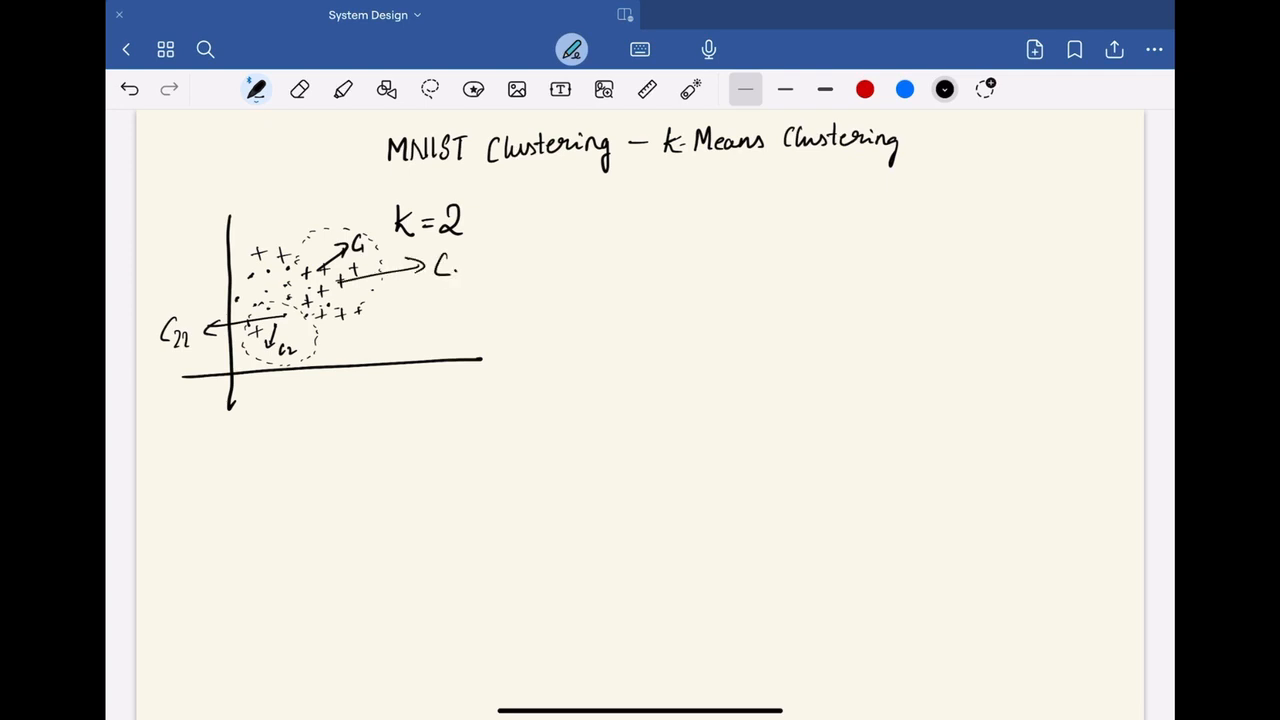
{"action": "type", "text": "21"}
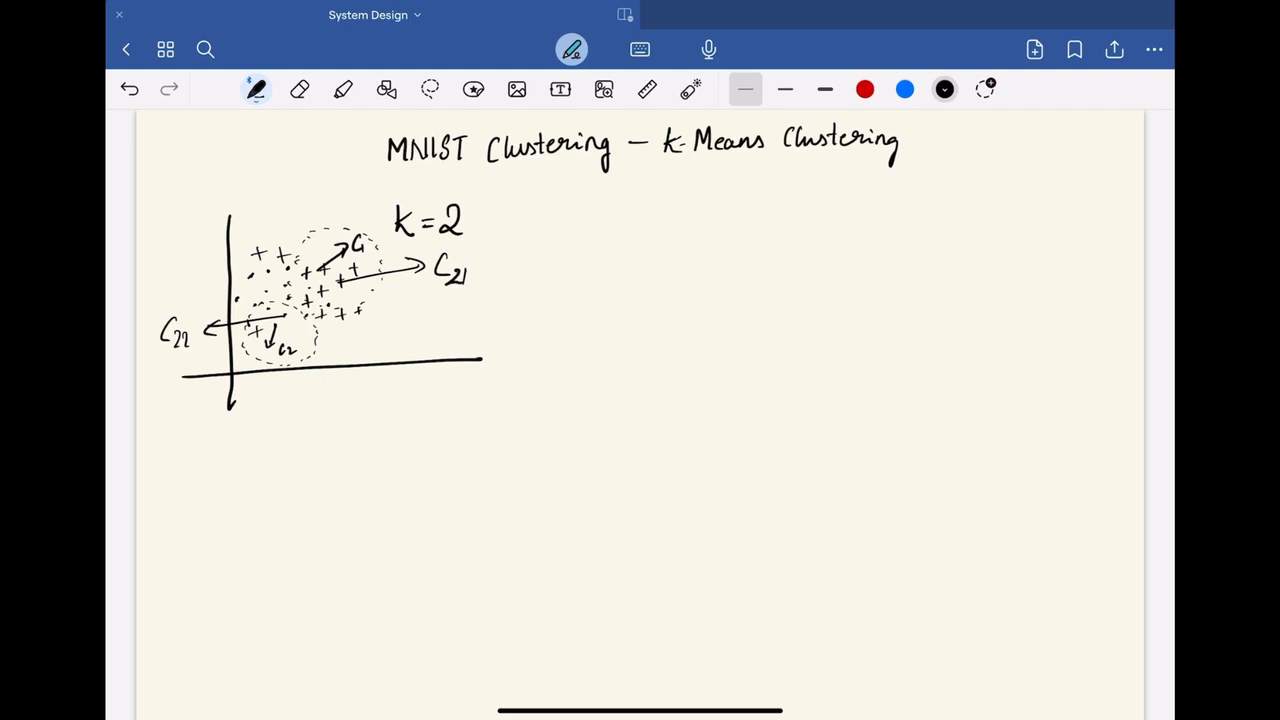
Draw a short underline beneath 'MNIST' in the page title.
{"action": "left_click_drag", "start_coordinate": [380, 167], "coordinate": [453, 167]}
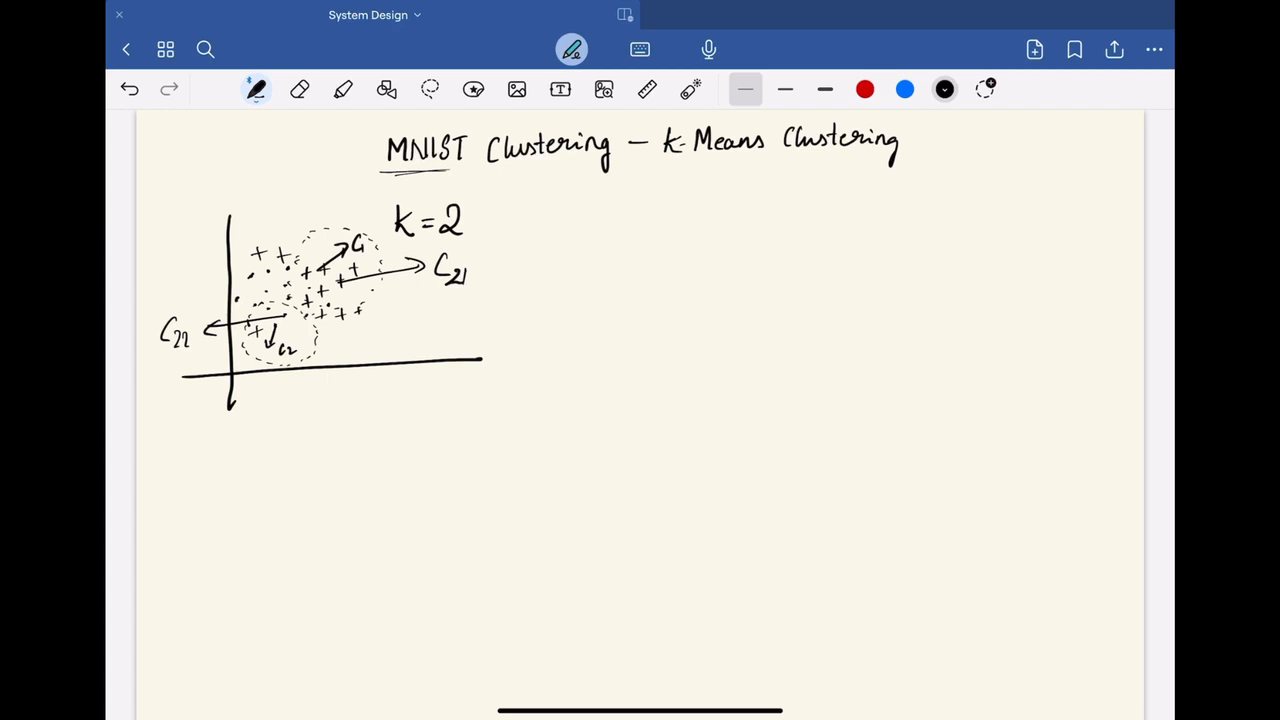
Write 'k = 10' right of the cluster sketch and begin 'Elbow method' below.
{"action": "left_click_drag", "start_coordinate": [640, 215], "coordinate": [680, 210]}
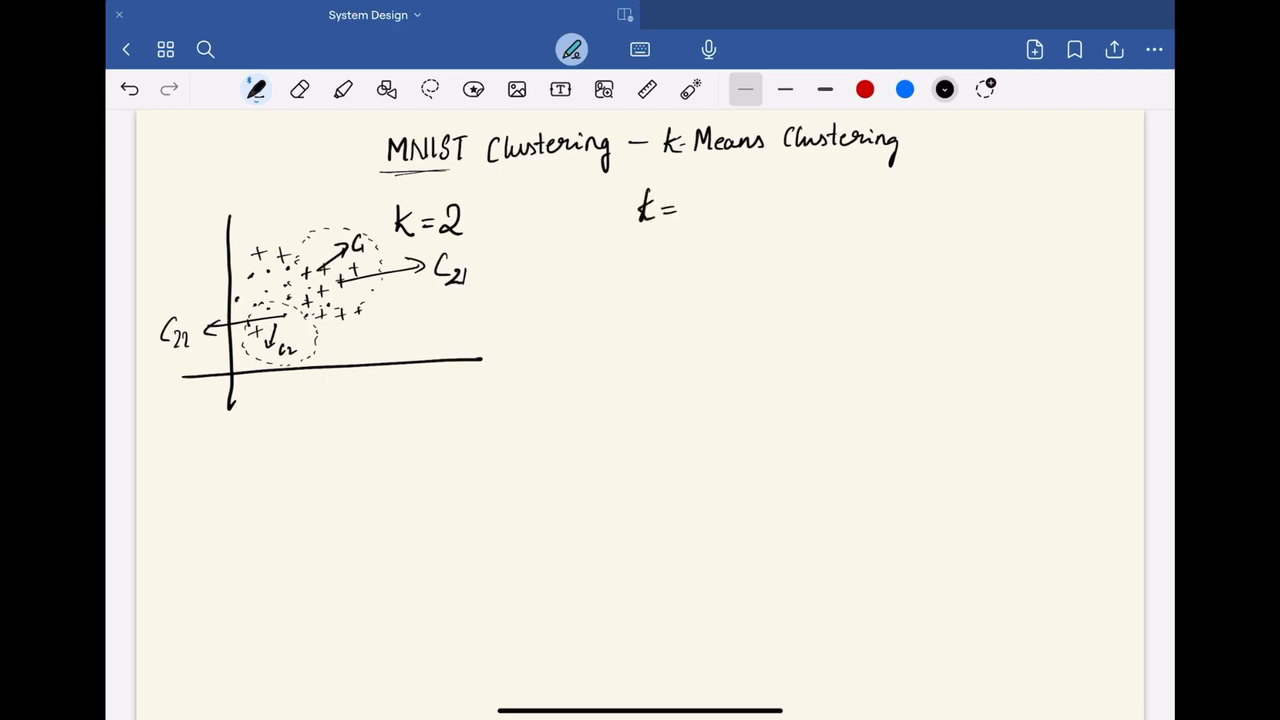
{"action": "type", "text": "10"}
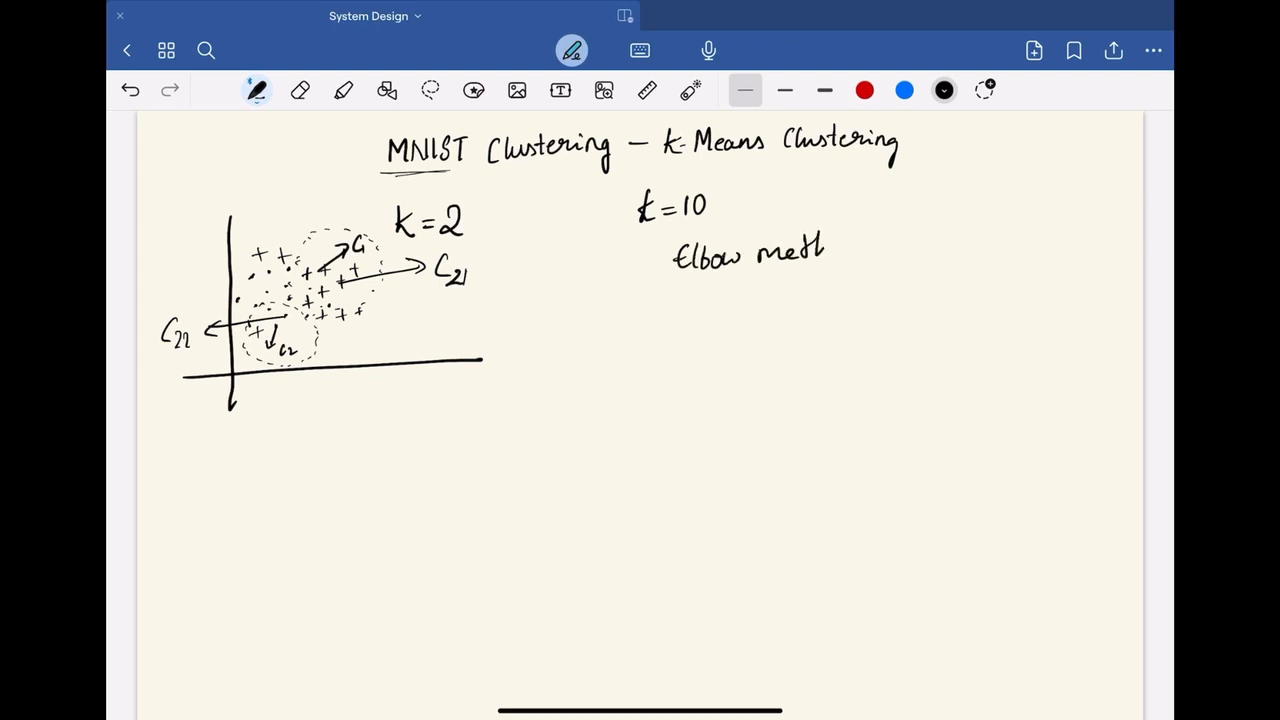
Finish 'Elbow method' and draw the elbow graph axes labelled WCSS and k.
{"action": "type", "text": "od"}
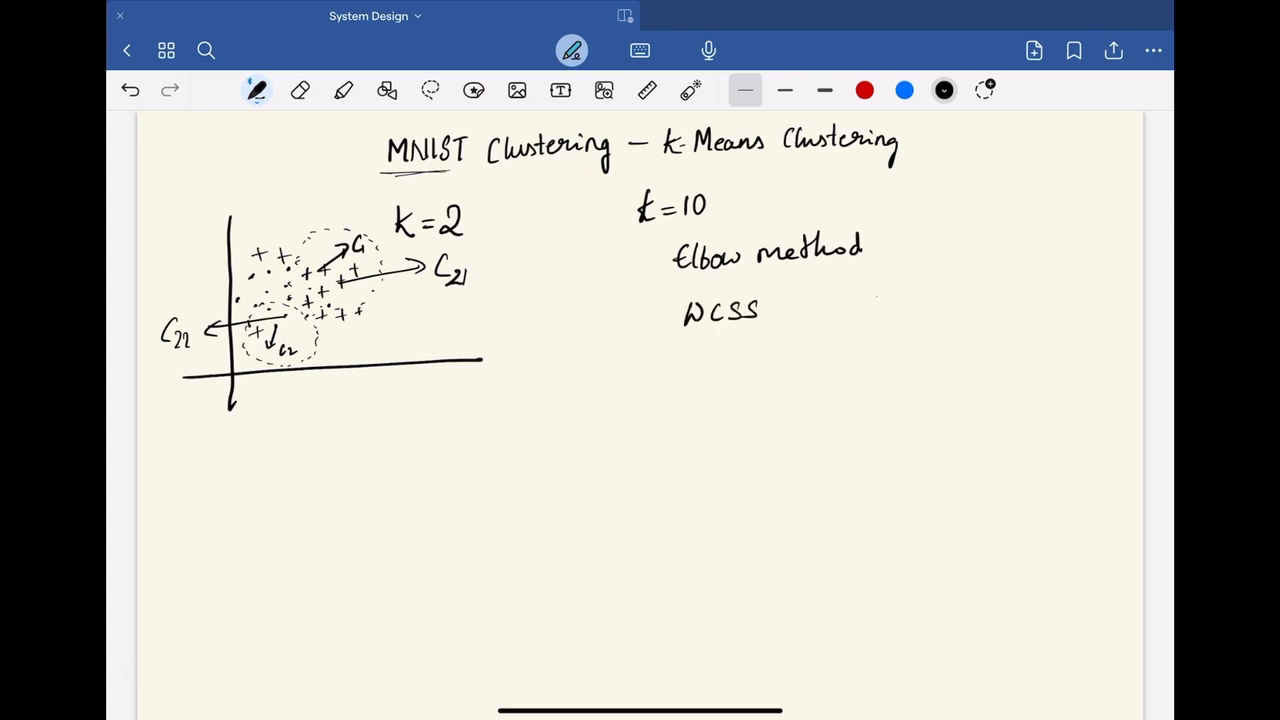
{"action": "left_click_drag", "start_coordinate": [878, 295], "coordinate": [875, 510]}
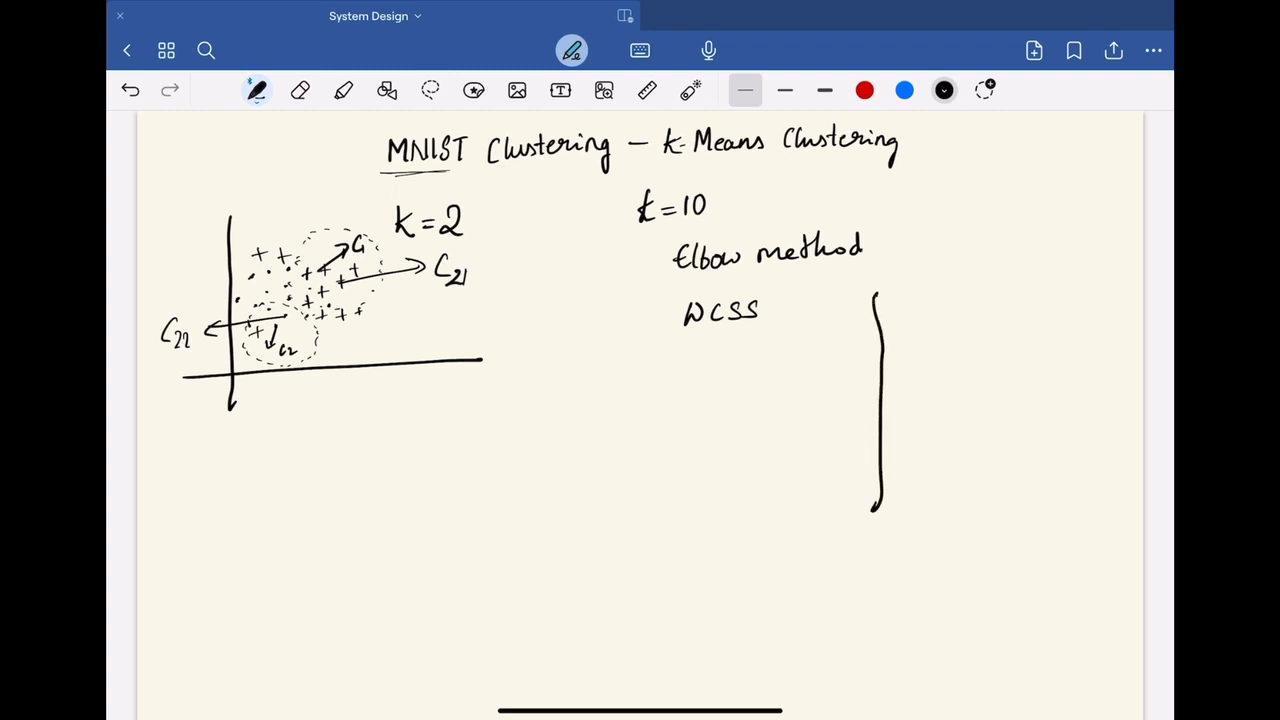
{"action": "left_click_drag", "start_coordinate": [810, 490], "coordinate": [1100, 475]}
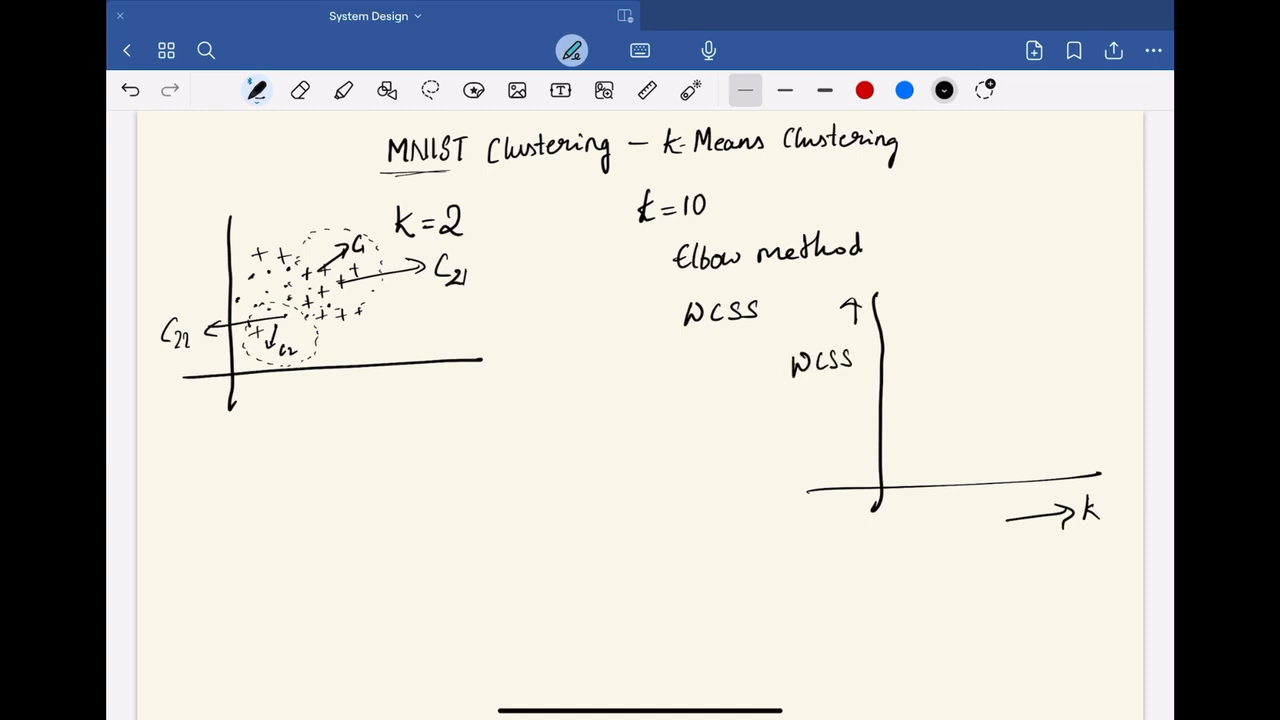
{"action": "left_click_drag", "start_coordinate": [918, 295], "coordinate": [912, 350]}
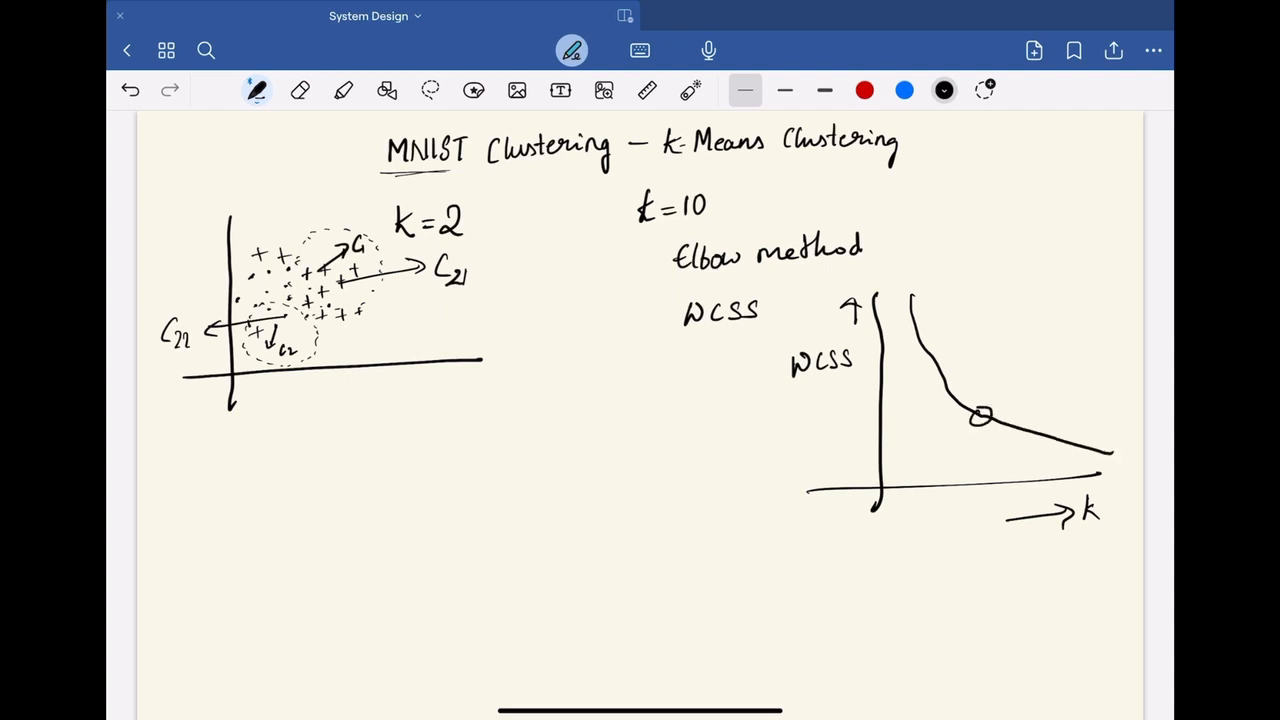
Replace the old curve with a falling elbow curve, mark the bend, and project it to the k axis.
{"action": "left_click", "coordinate": [980, 415]}
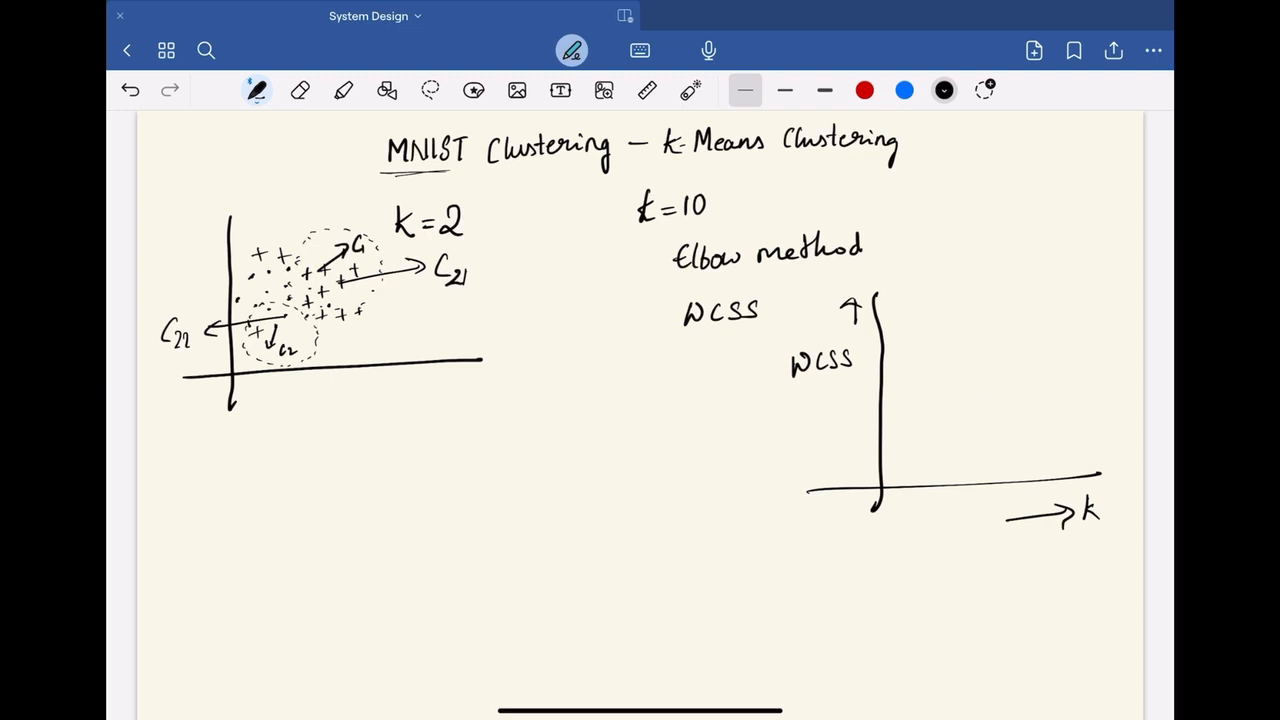
{"action": "left_click_drag", "start_coordinate": [915, 295], "coordinate": [1110, 450]}
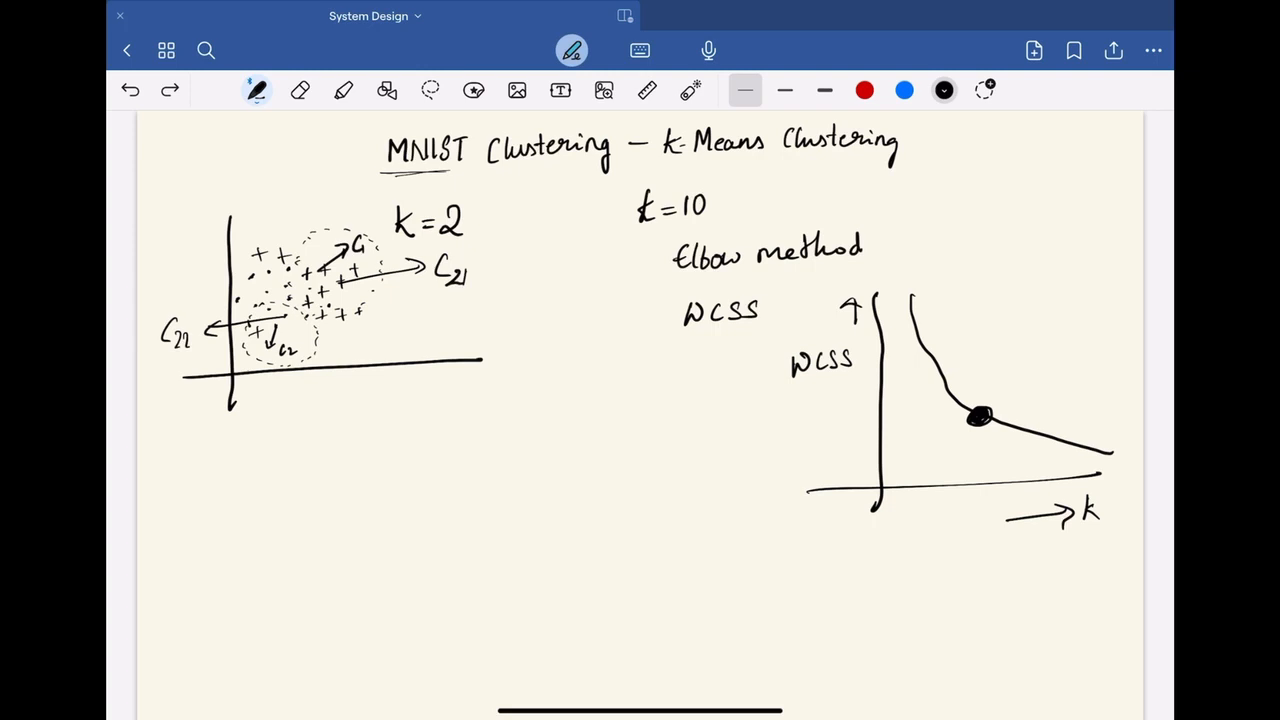
{"action": "left_click", "coordinate": [968, 438]}
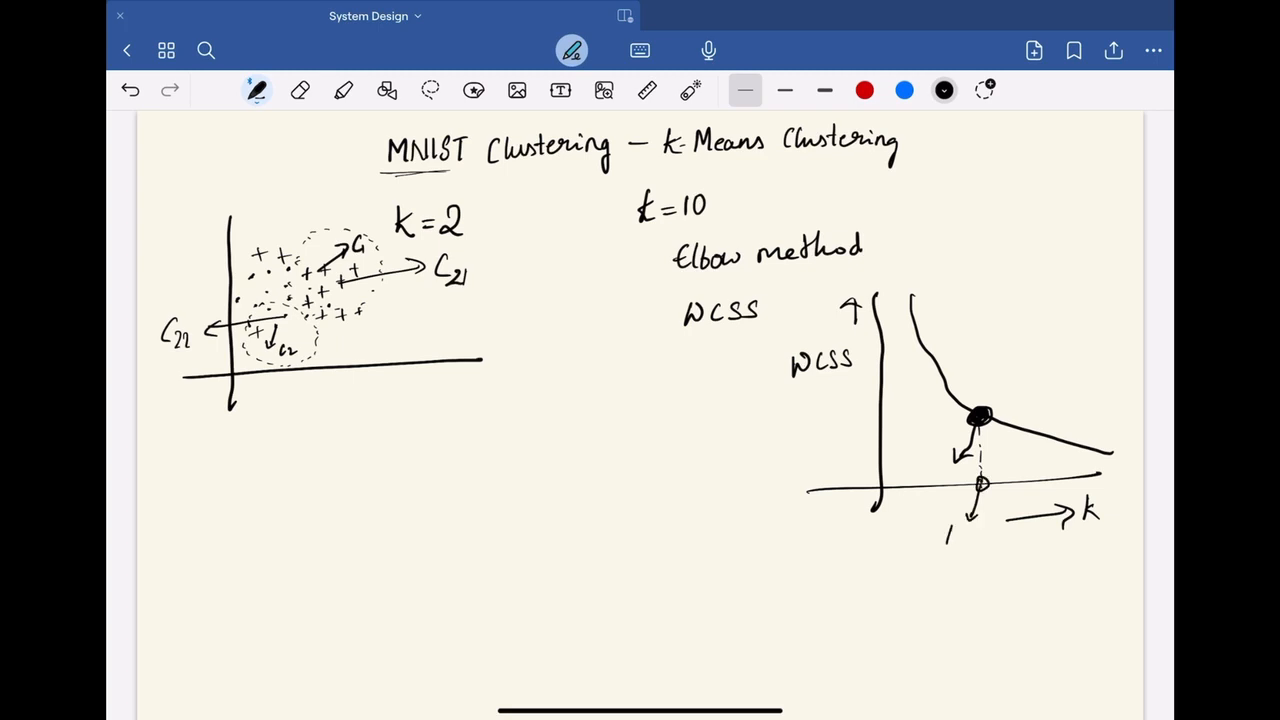
{"action": "left_click_drag", "start_coordinate": [945, 535], "coordinate": [975, 540]}
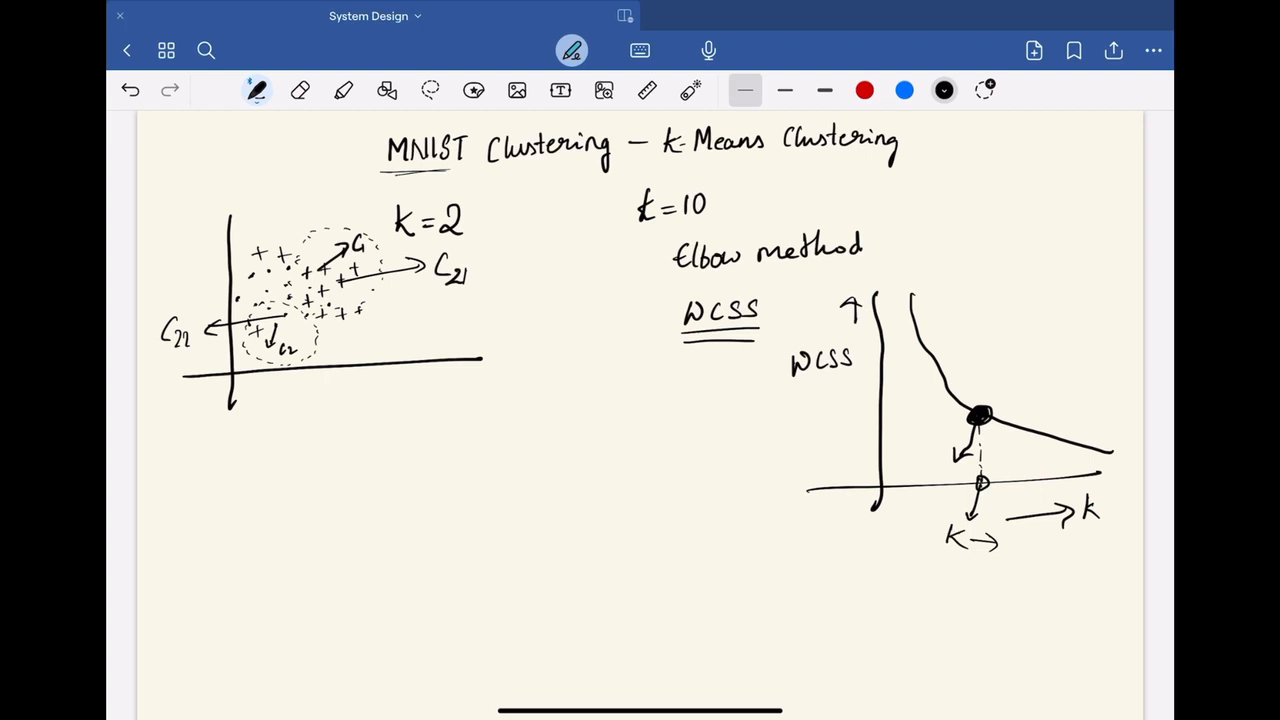
Switch to the Kmeans.ipynb notebook open in Colab in Safari.
{"action": "left_click_drag", "start_coordinate": [620, 237], "coordinate": [716, 227]}
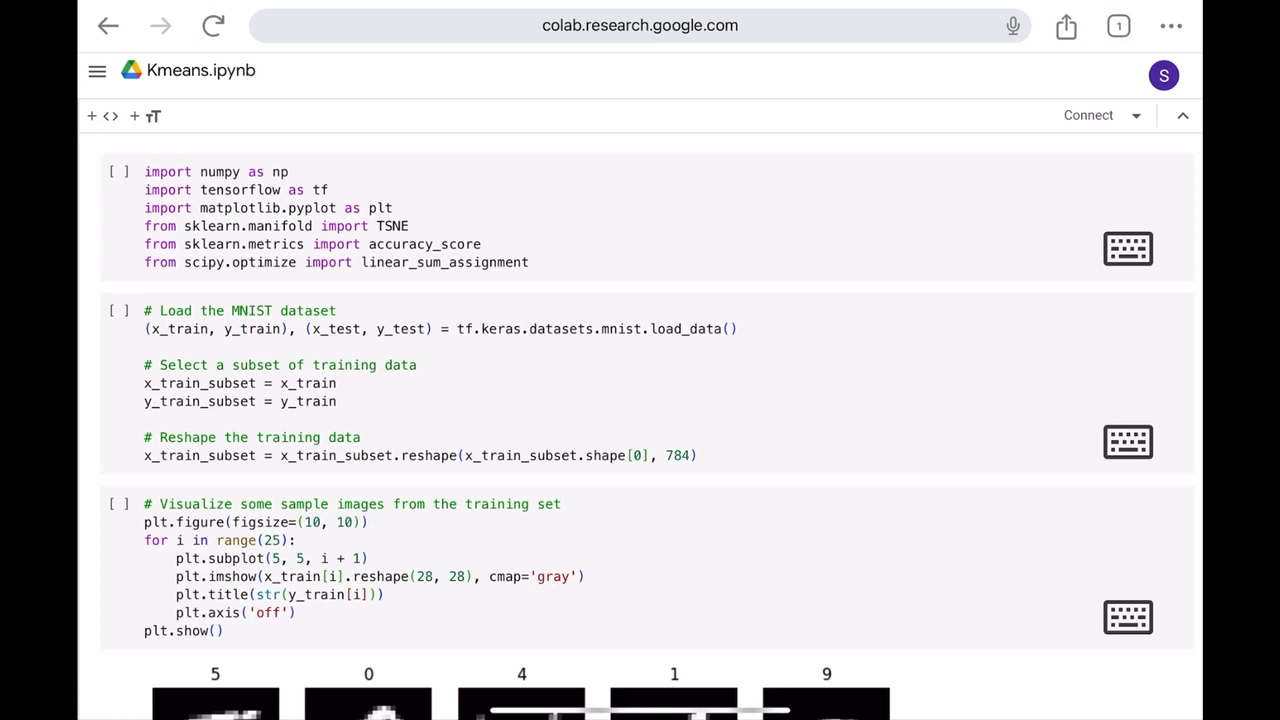
Scroll past the imports, MNIST loading and sample digit grid to the t-SNE cell.
{"action": "scroll", "scroll_direction": "down", "scroll_amount": 3}
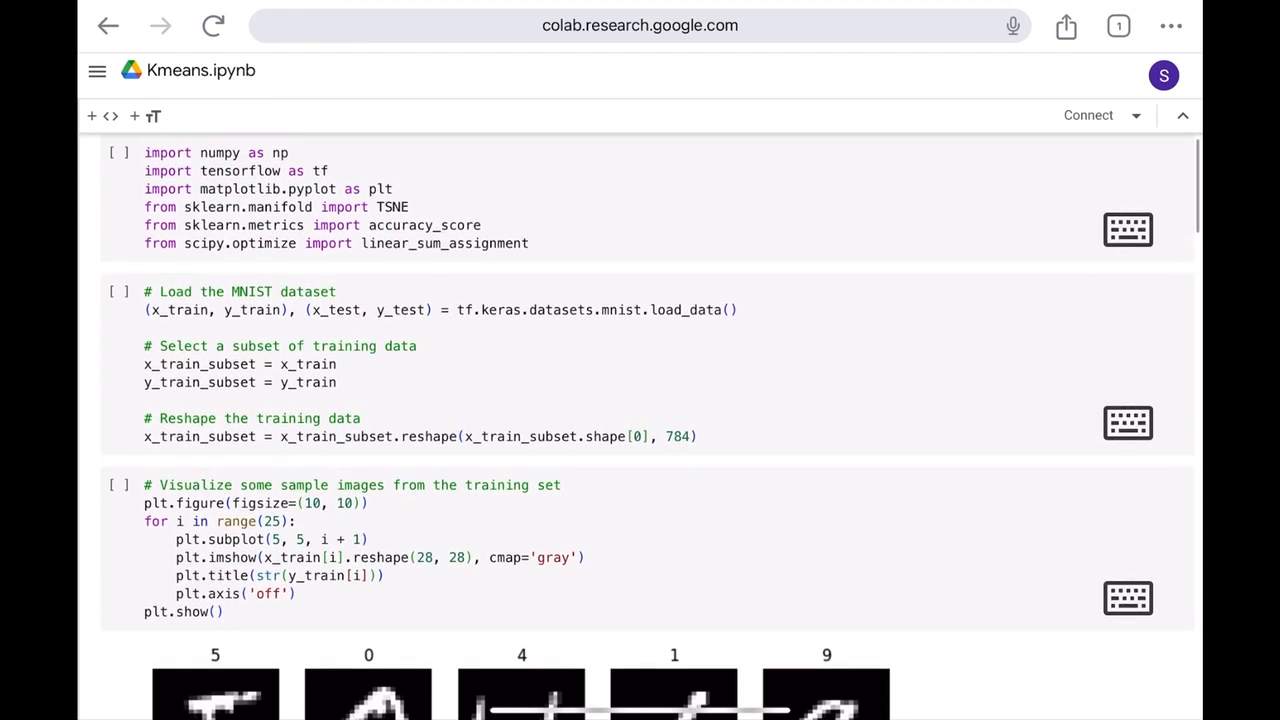
{"action": "scroll", "scroll_direction": "down", "scroll_amount": 3}
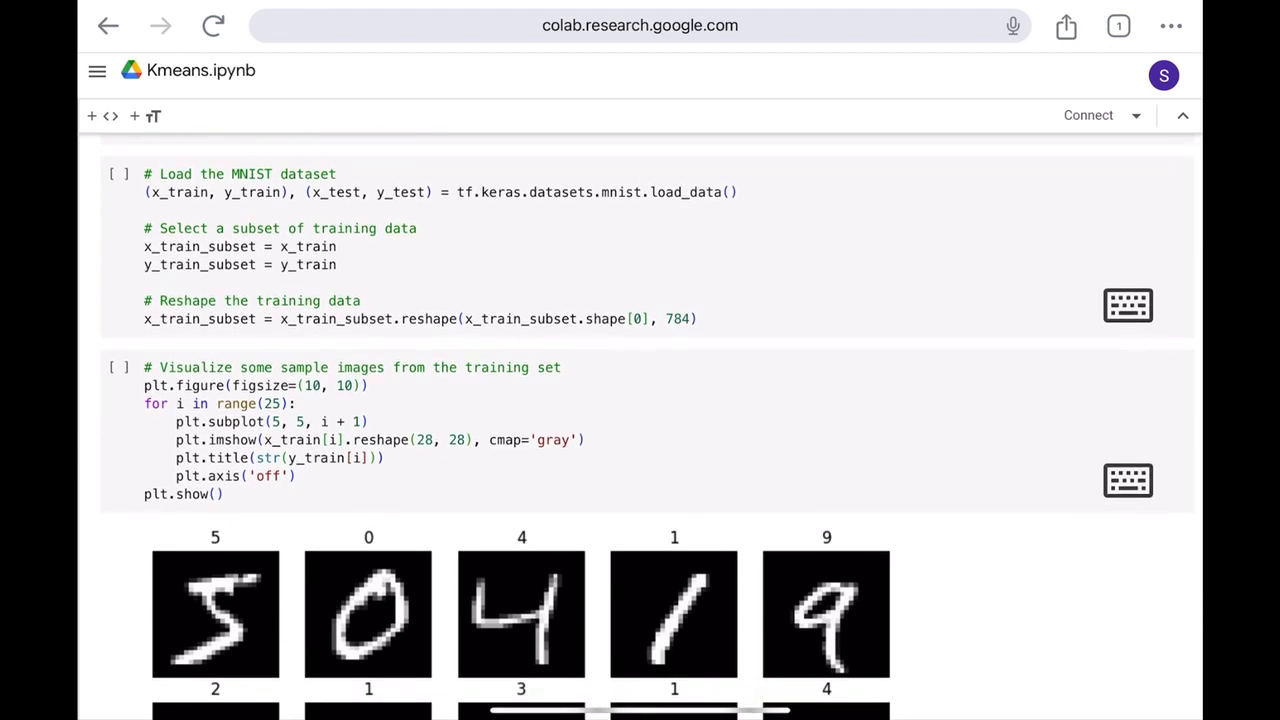
{"action": "scroll", "scroll_direction": "down", "scroll_amount": 3}
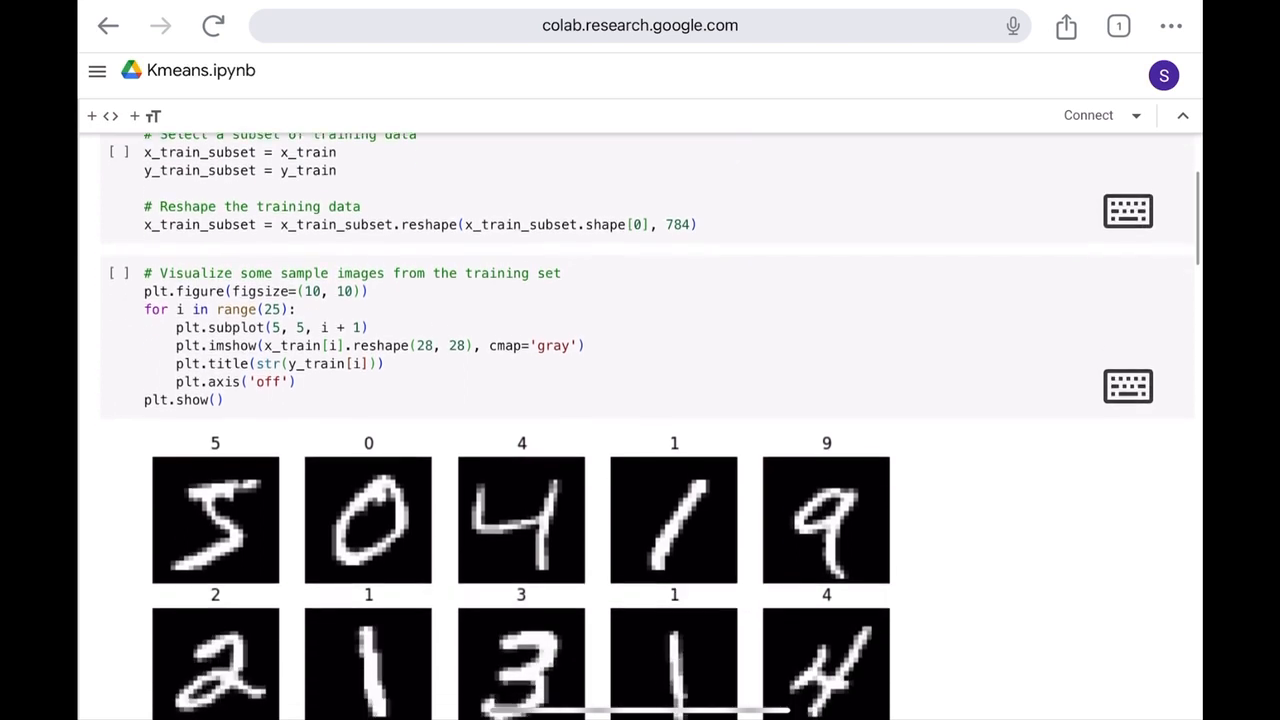
{"action": "scroll", "scroll_direction": "down", "scroll_amount": 3}
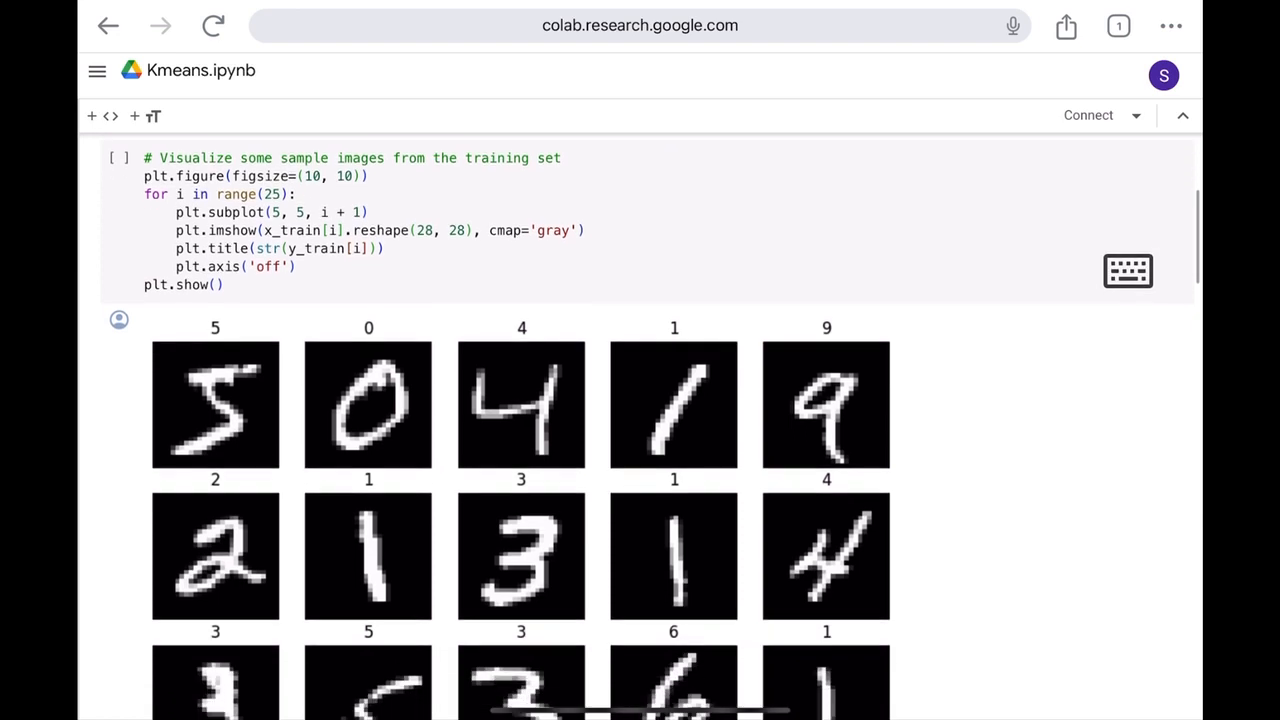
{"action": "scroll", "scroll_direction": "down", "scroll_amount": 3}
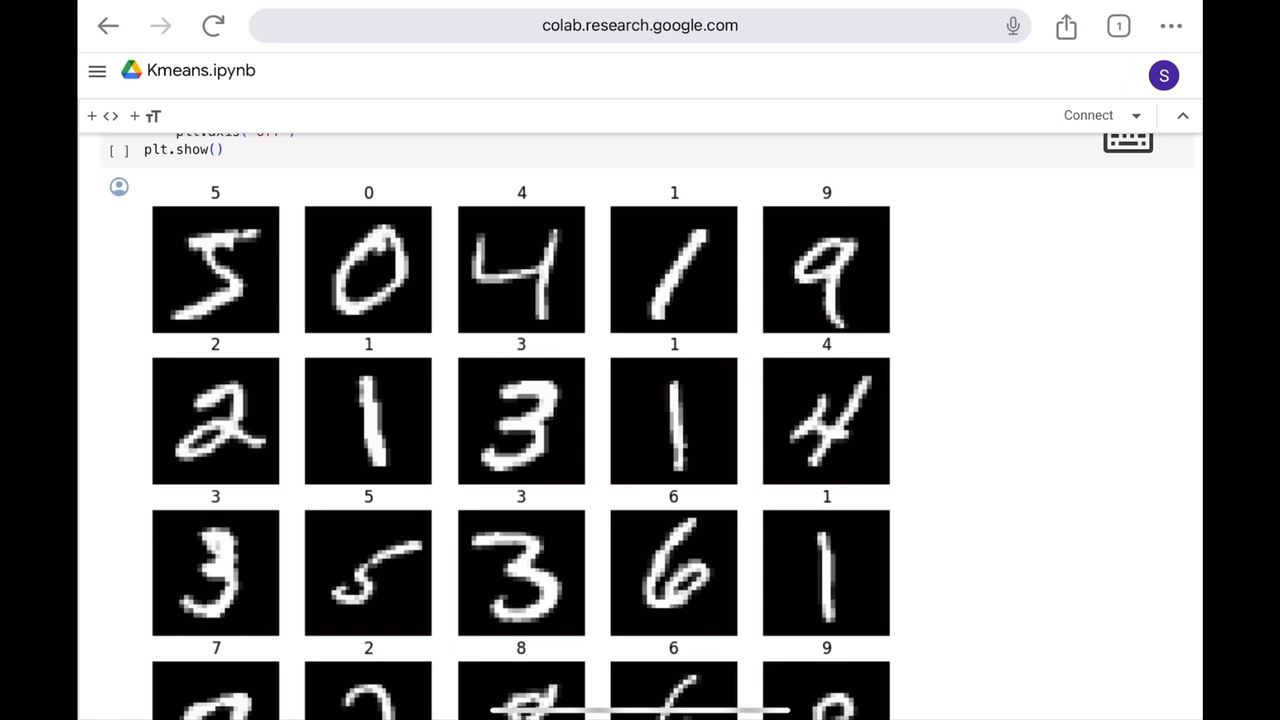
{"action": "scroll", "scroll_direction": "down", "scroll_amount": 3}
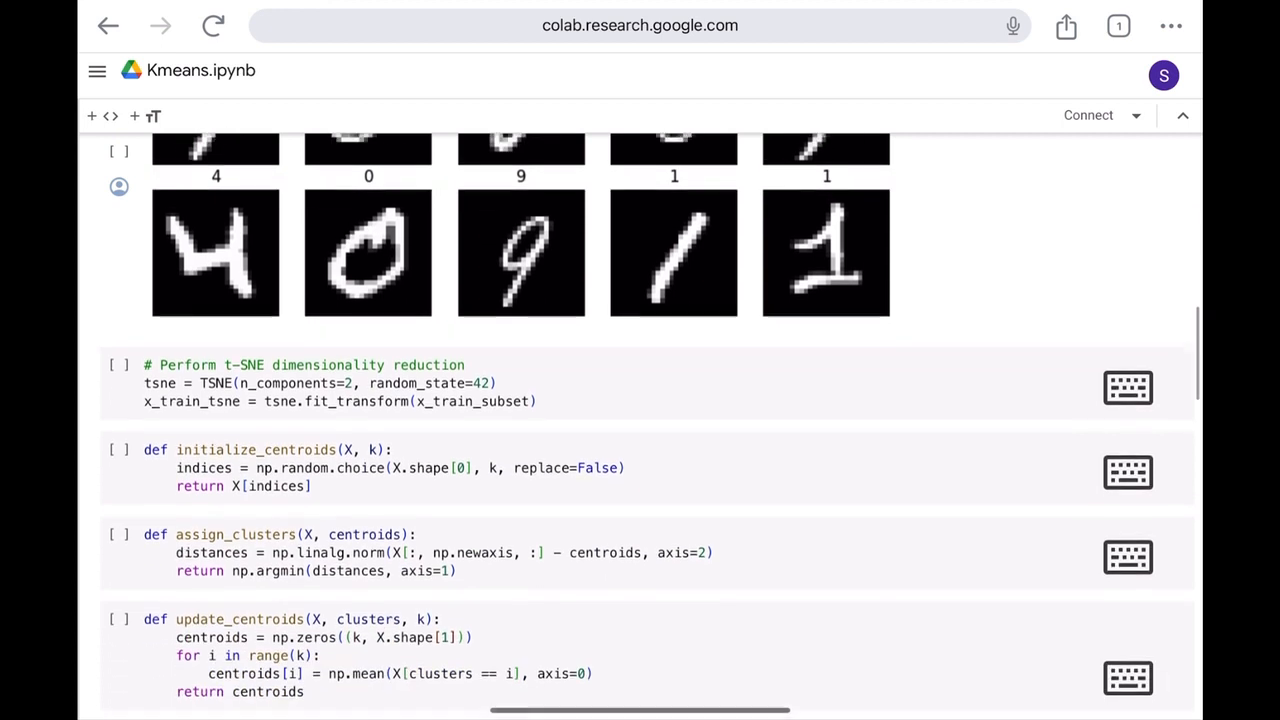
Scroll through the centroid helpers, kmeans and match_cluster_labels to the 77.925 accuracy output.
{"action": "scroll", "scroll_direction": "down", "scroll_amount": 3}
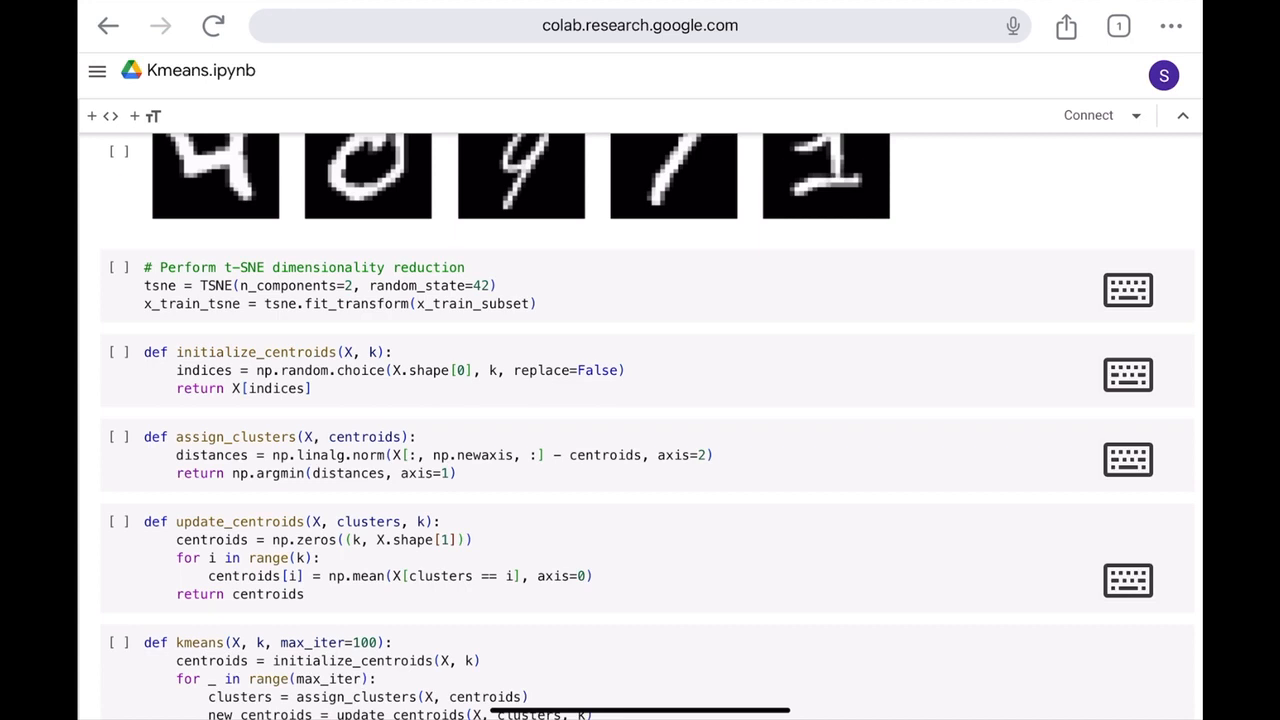
{"action": "scroll", "scroll_direction": "down", "scroll_amount": 3}
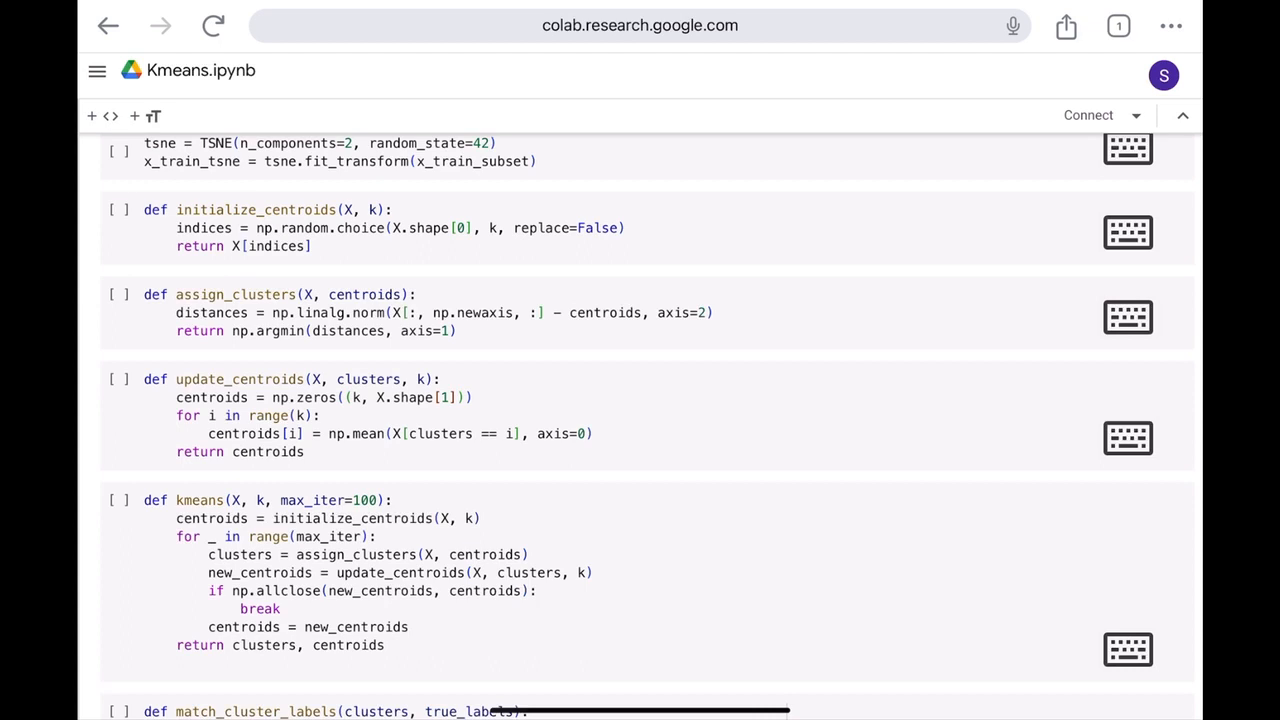
{"action": "scroll", "scroll_direction": "down", "scroll_amount": 3}
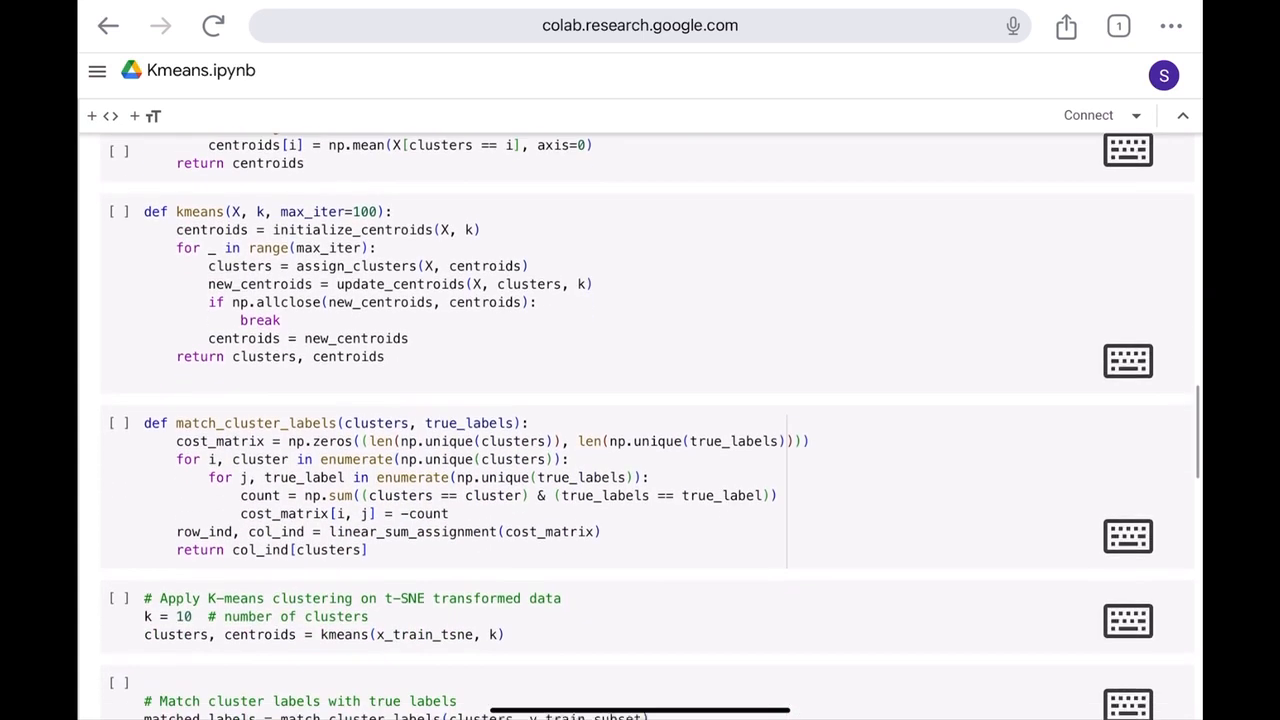
{"action": "scroll", "scroll_direction": "down", "scroll_amount": 3}
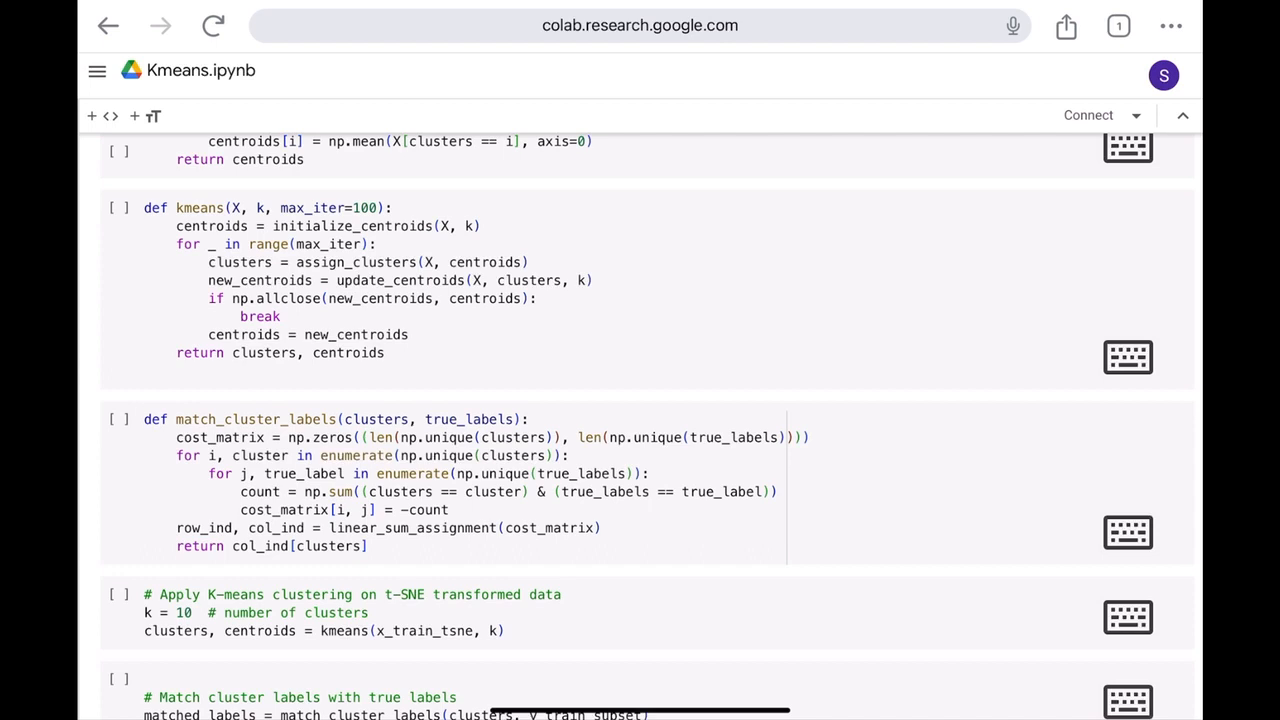
{"action": "scroll", "scroll_direction": "down", "scroll_amount": 3}
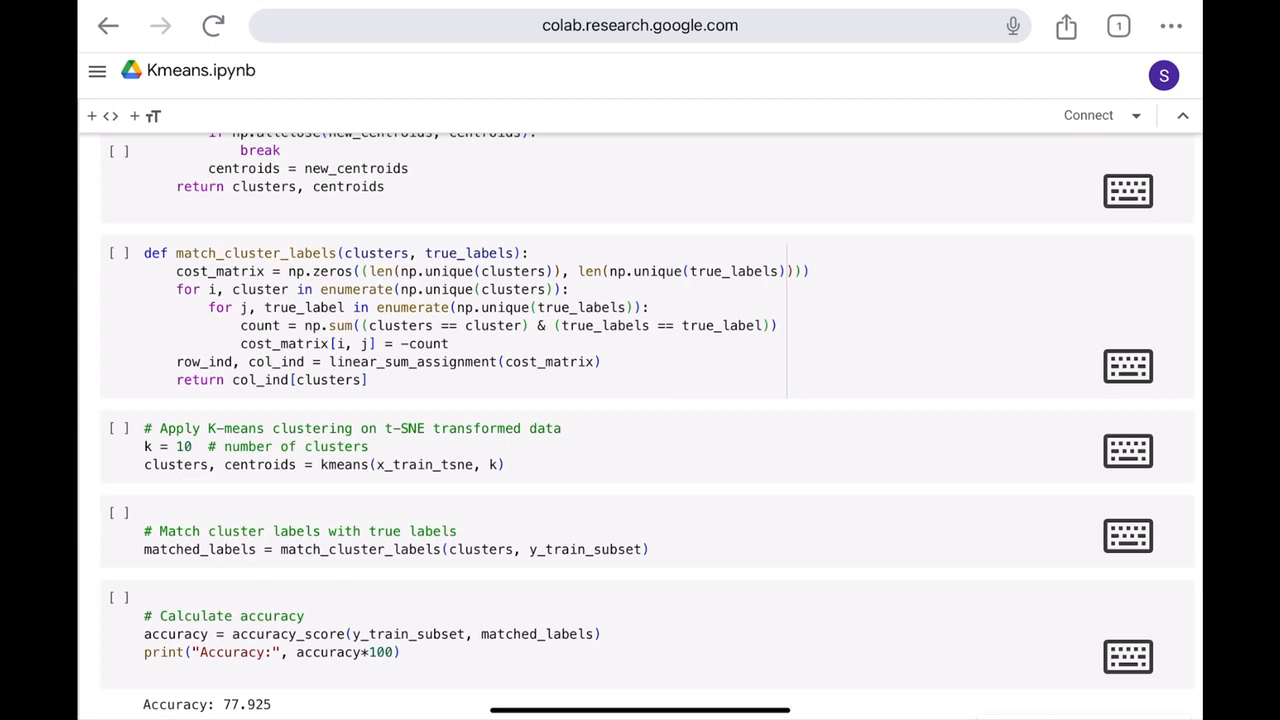
Scroll to the 'Visualize the data points with cluster centroids' plotting cell.
{"action": "scroll", "scroll_direction": "down", "scroll_amount": 3}
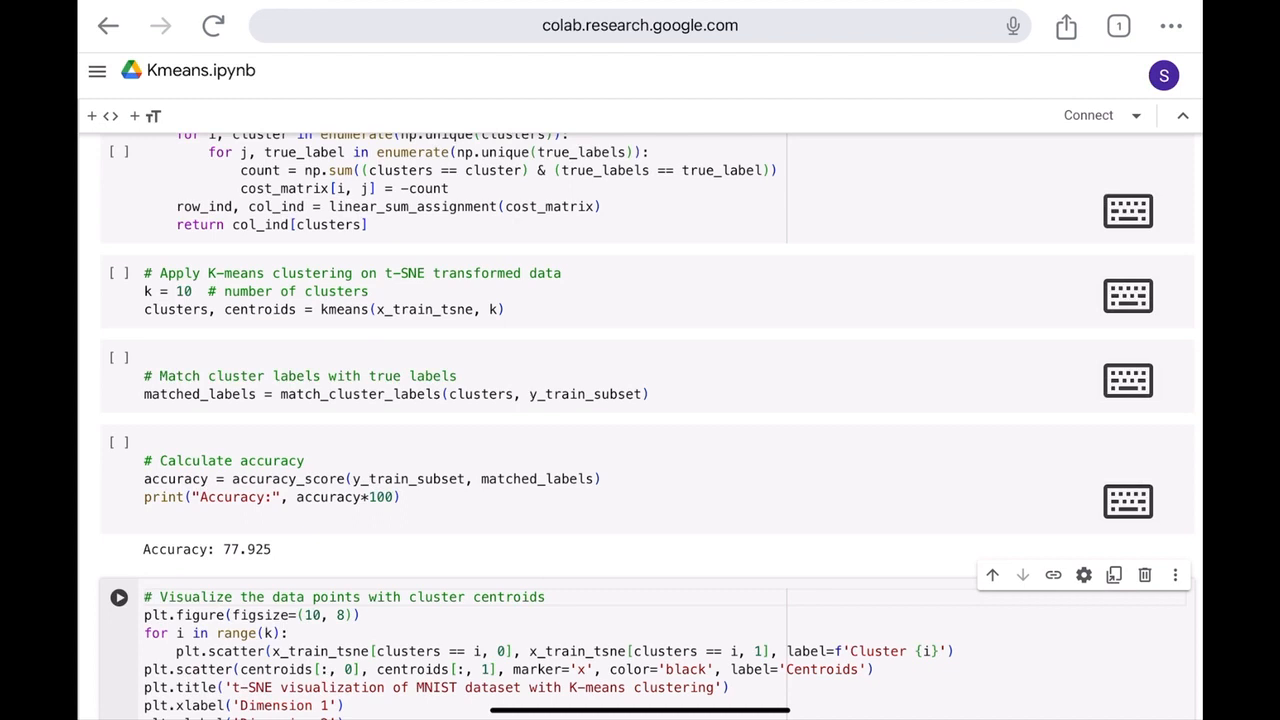
{"action": "scroll", "scroll_direction": "down", "scroll_amount": 3}
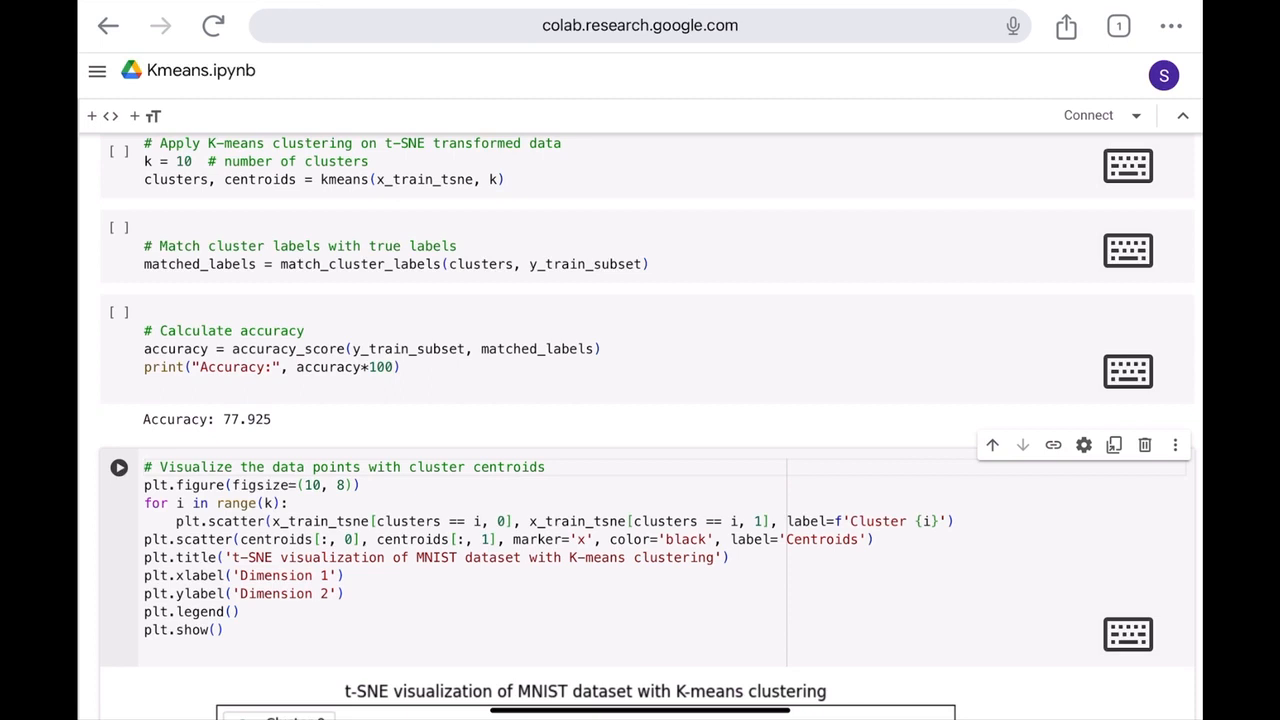
Scroll down to the t-SNE scatter plot of MNIST with ten colored K-means clusters and centroids.
{"action": "scroll", "scroll_direction": "down", "scroll_amount": 3}
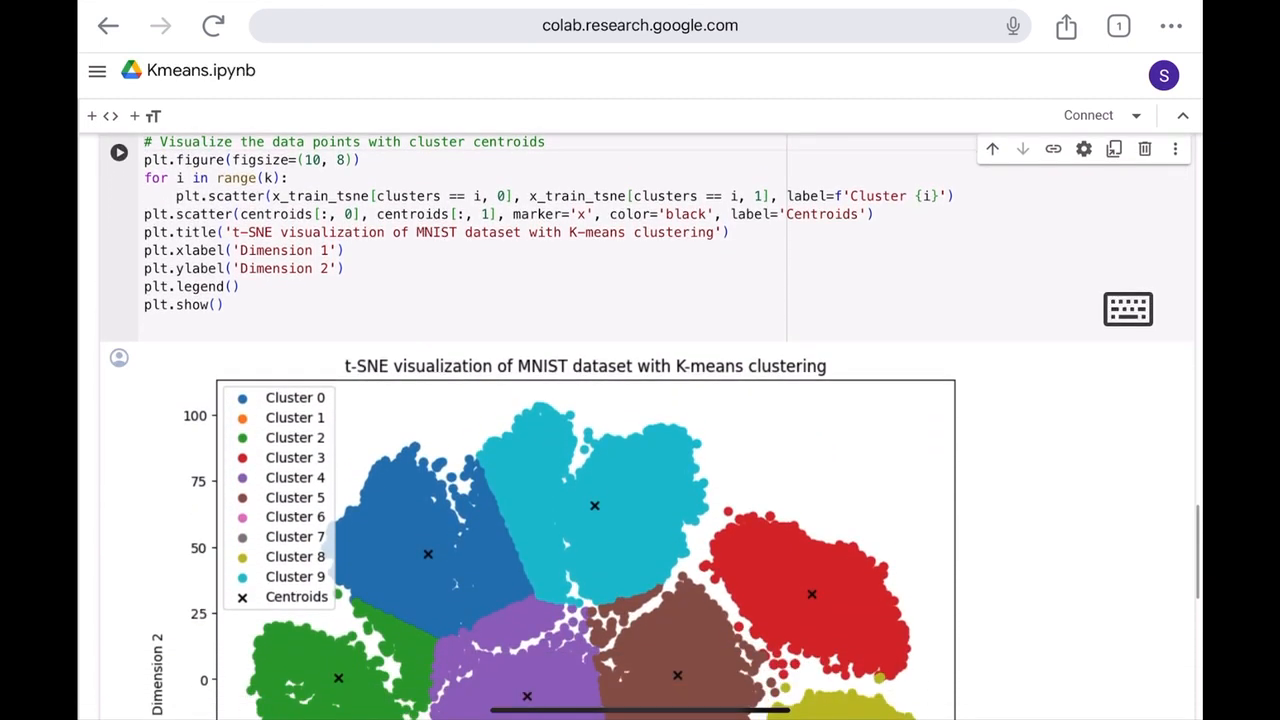
{"action": "scroll", "scroll_direction": "down", "scroll_amount": 3}
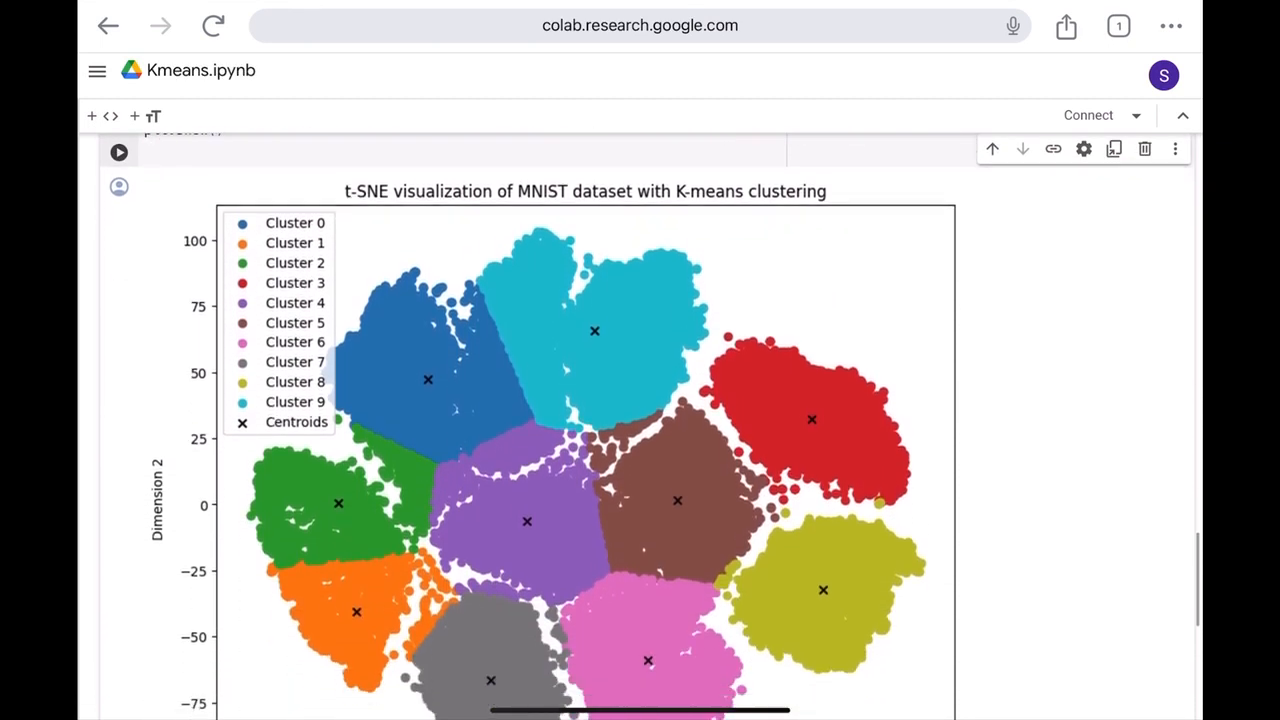